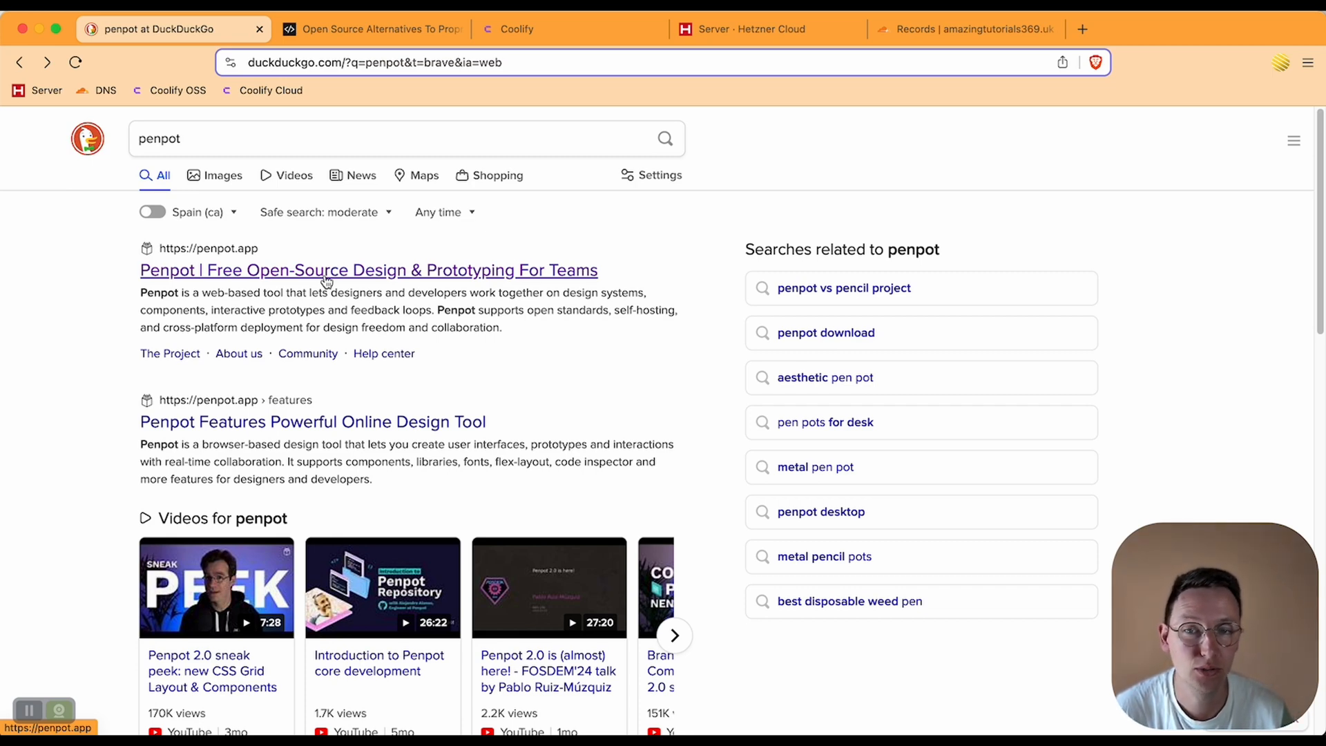
# Visit penpot.app and its open-source alternative listing, then return to the Coolify dashboard
pyautogui.click(367, 270)
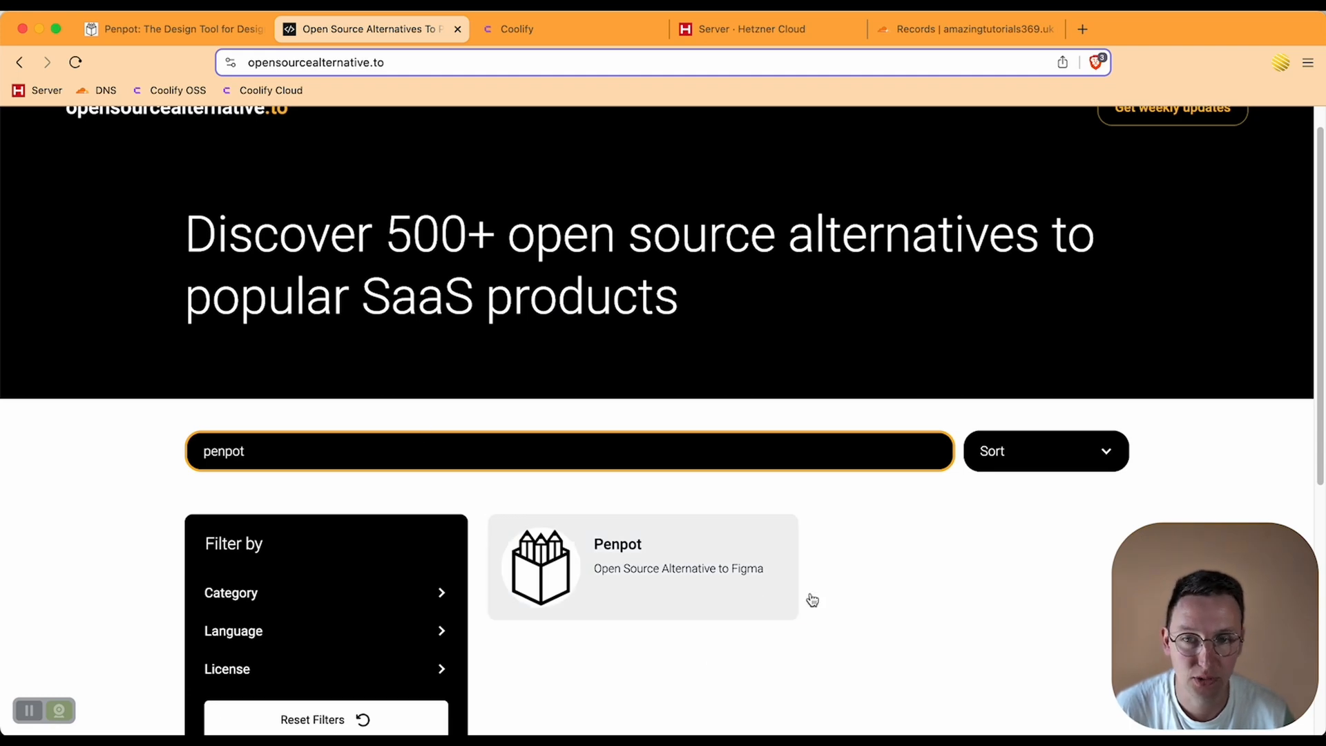
pyautogui.click(641, 566)
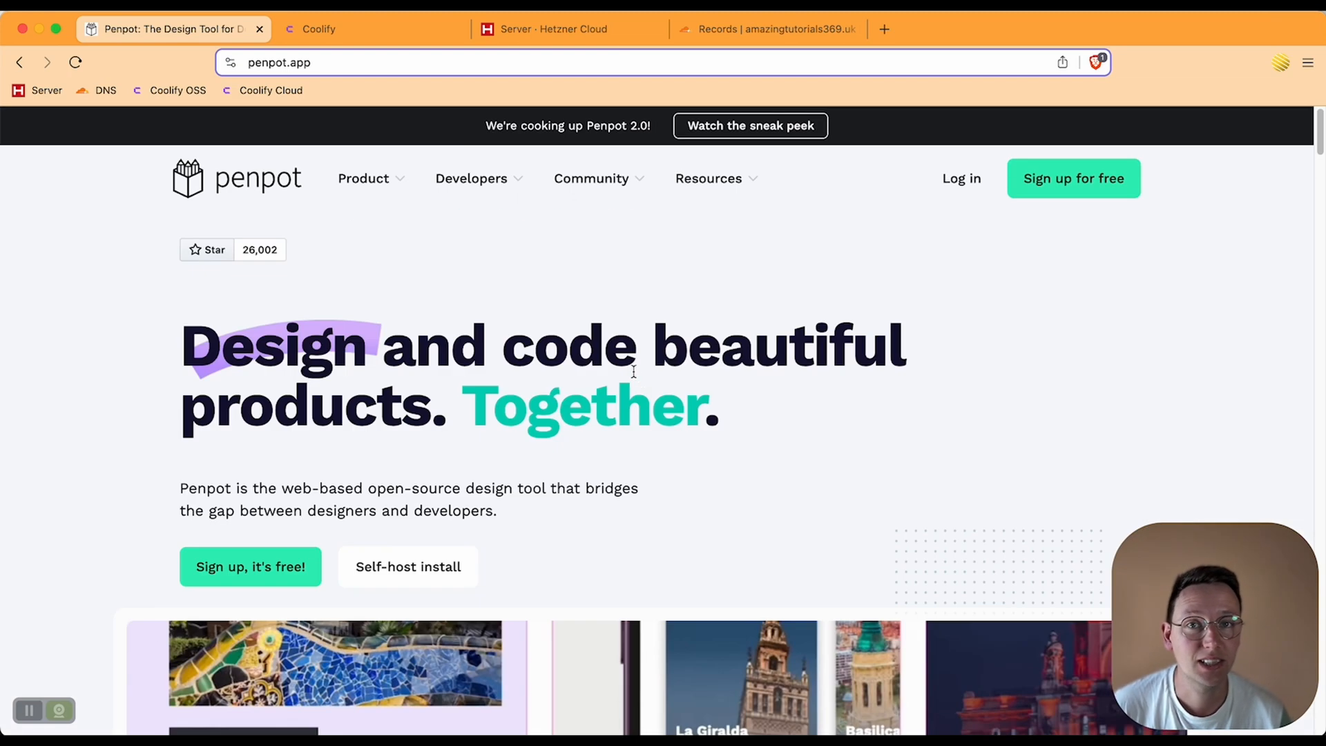
pyautogui.click(370, 29)
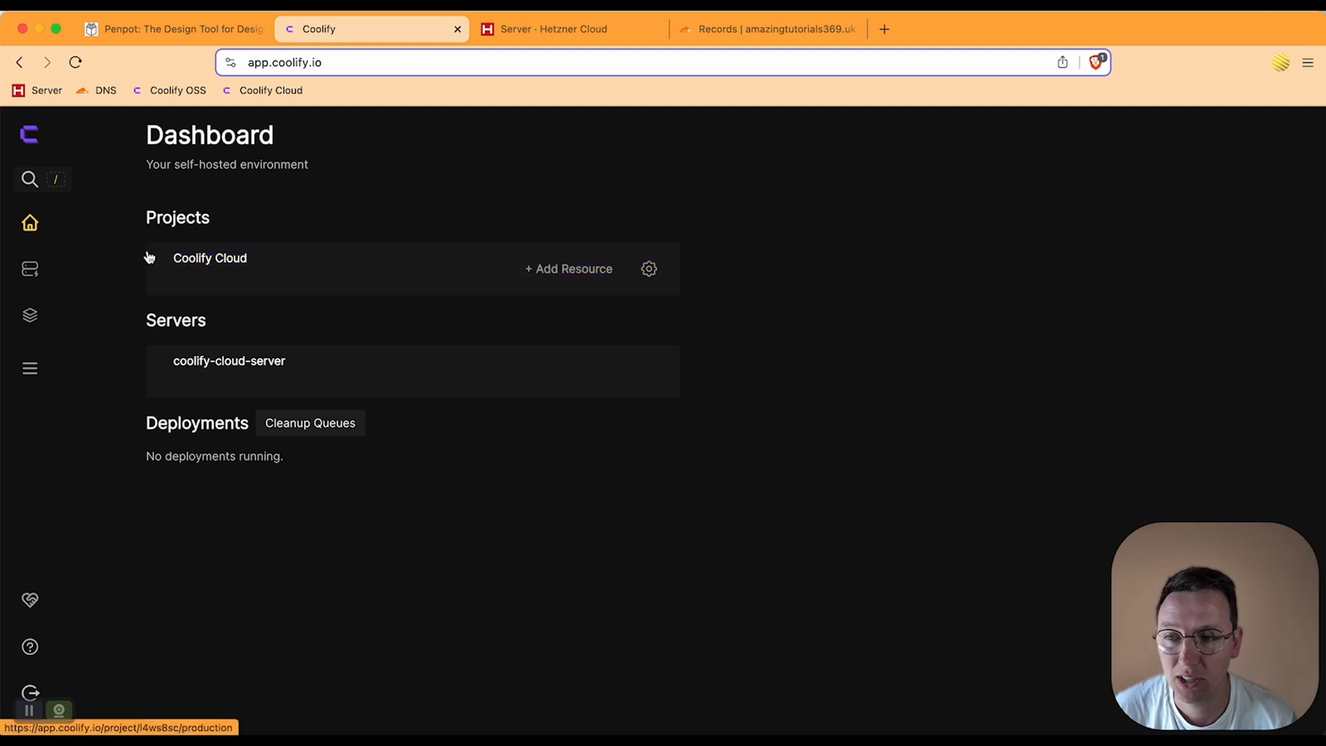
# Add a Penpot resource to Coolify Cloud's production environment on coolify-cloud-server with Standalone Docker
pyautogui.click(210, 258)
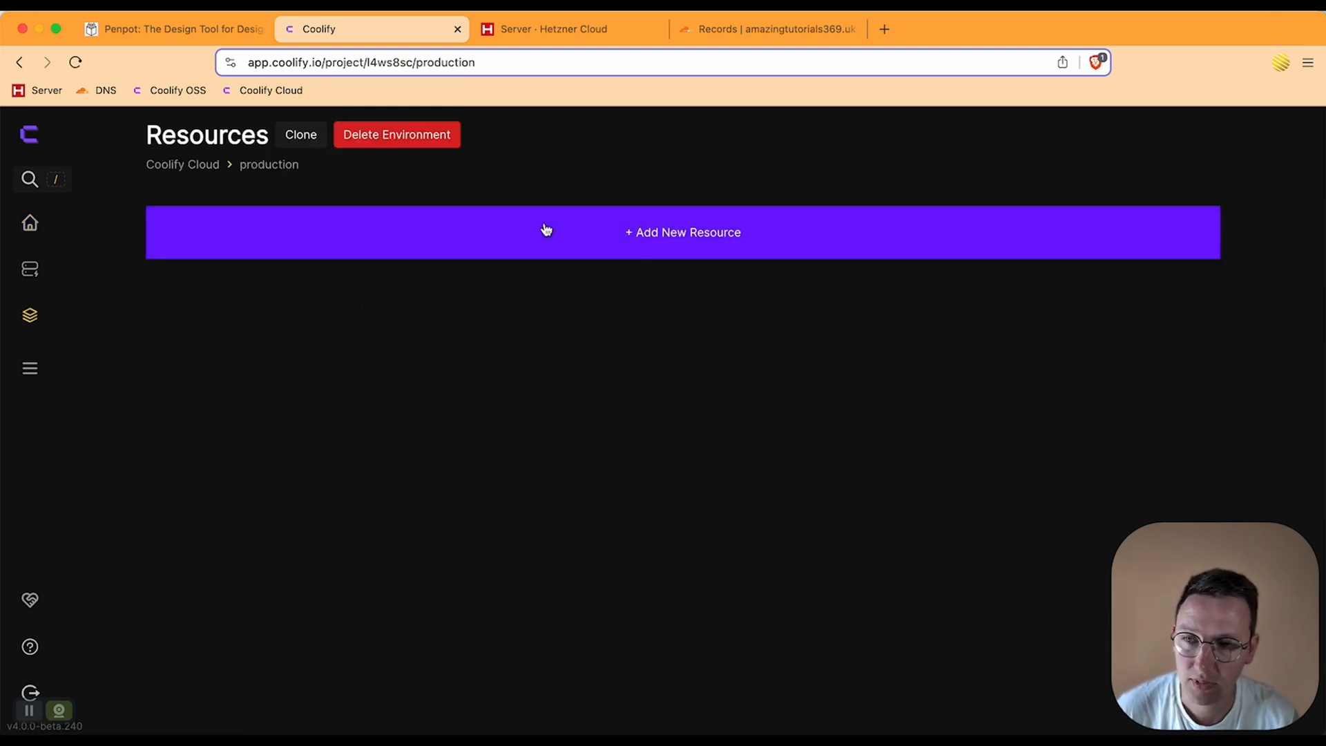
pyautogui.click(681, 232)
pyautogui.write('p')
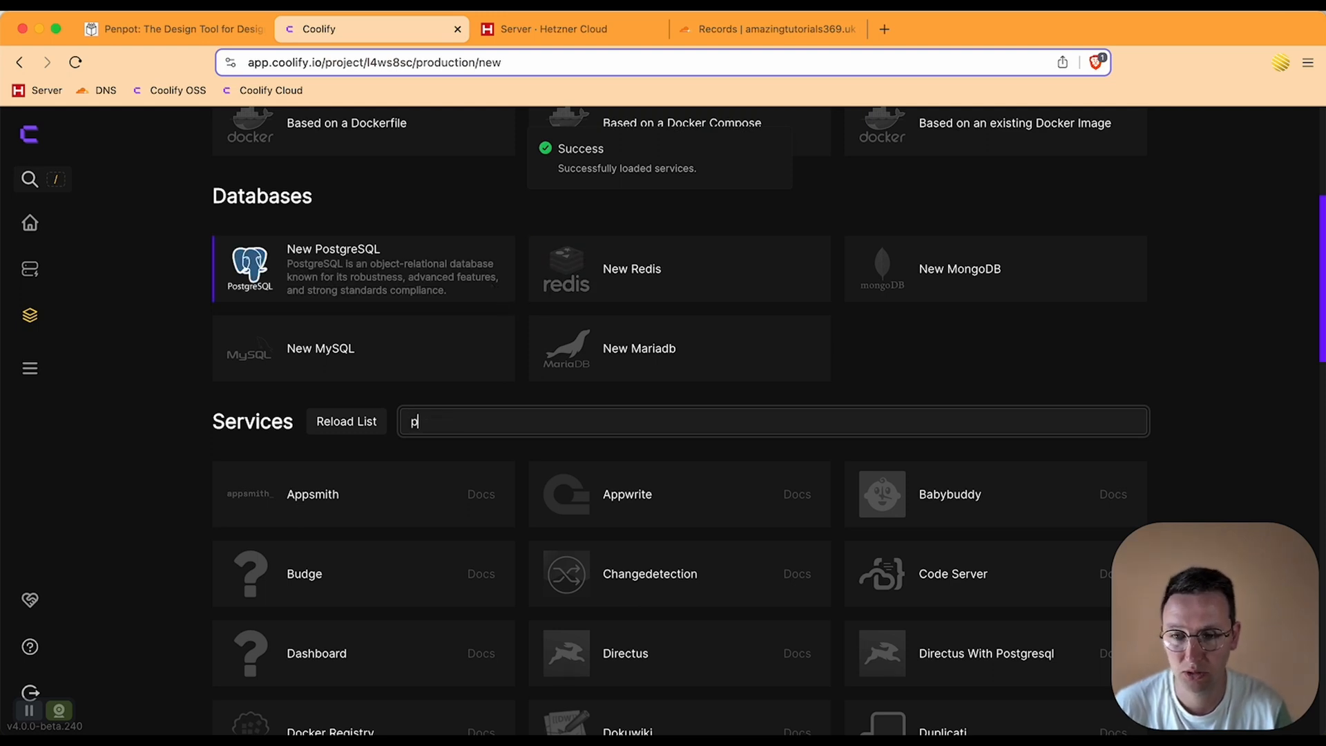
pyautogui.write('enpo')
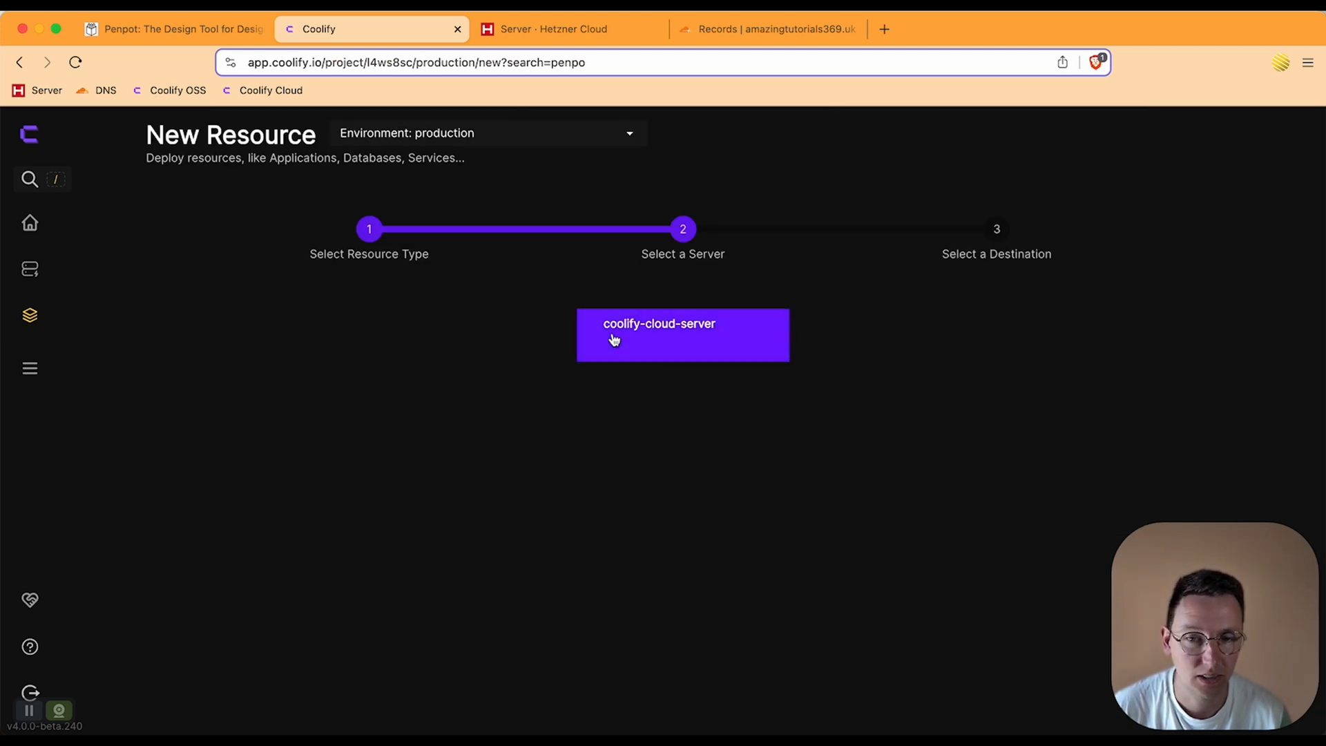
pyautogui.click(680, 335)
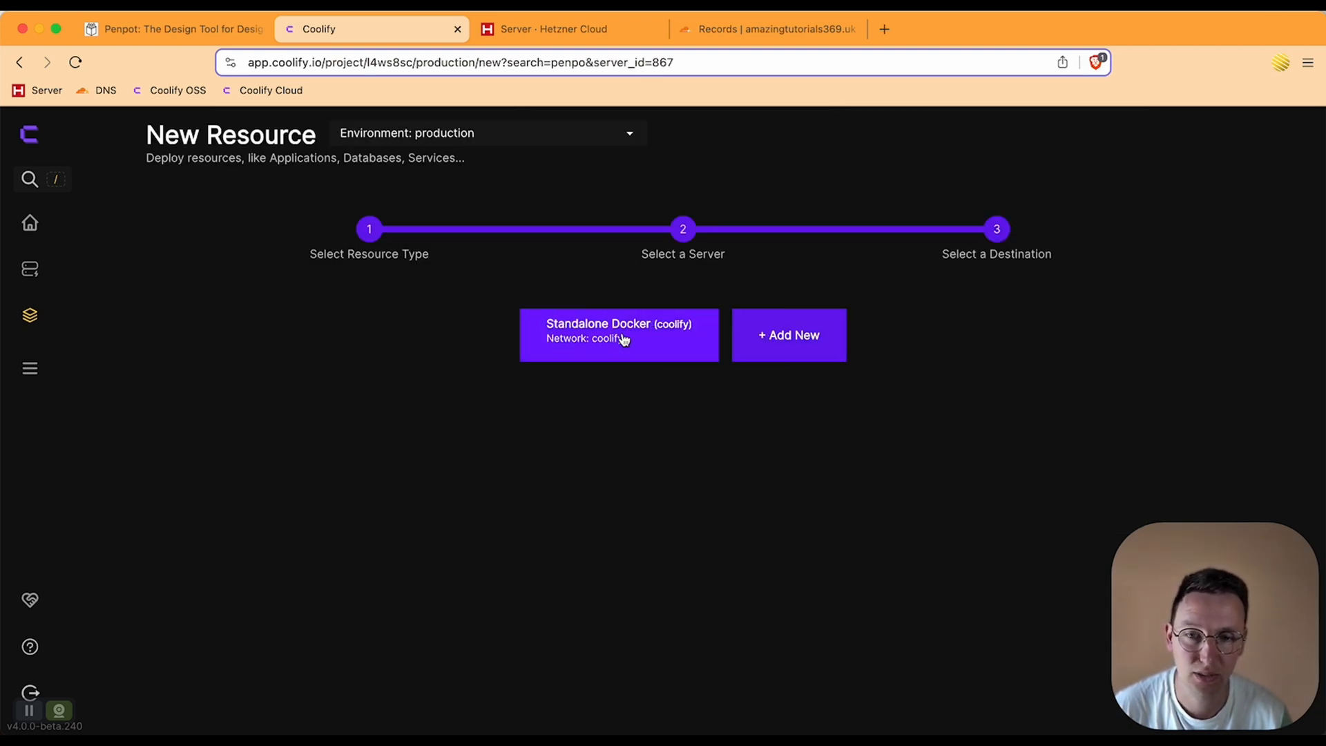
pyautogui.click(618, 335)
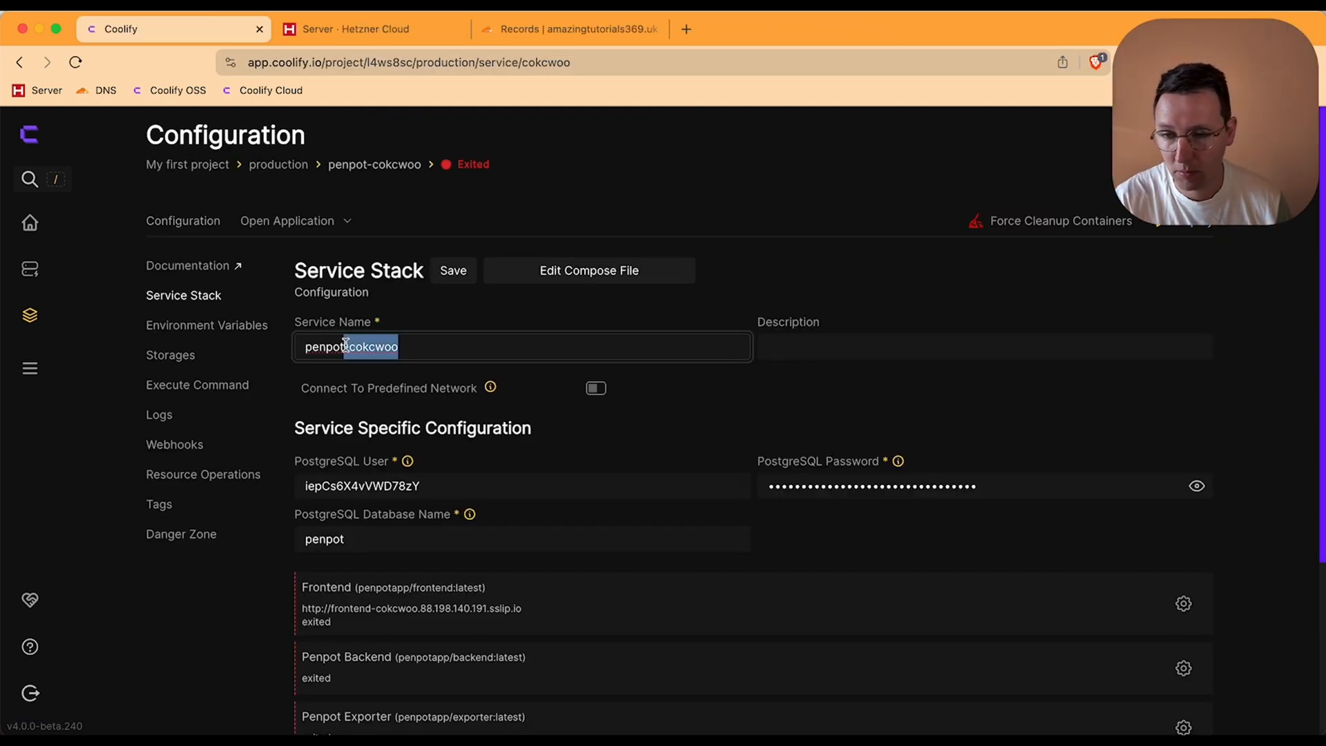
pyautogui.click(453, 271)
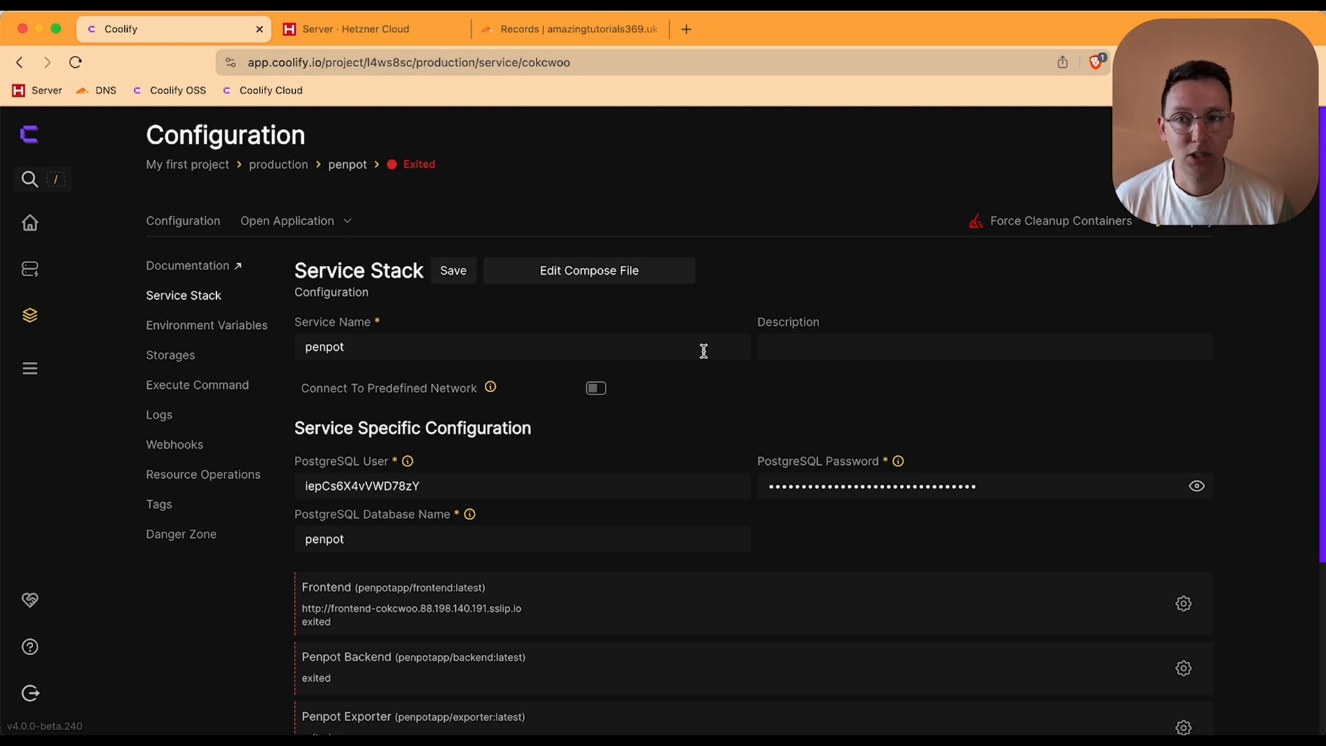
pyautogui.moveTo(774, 354)
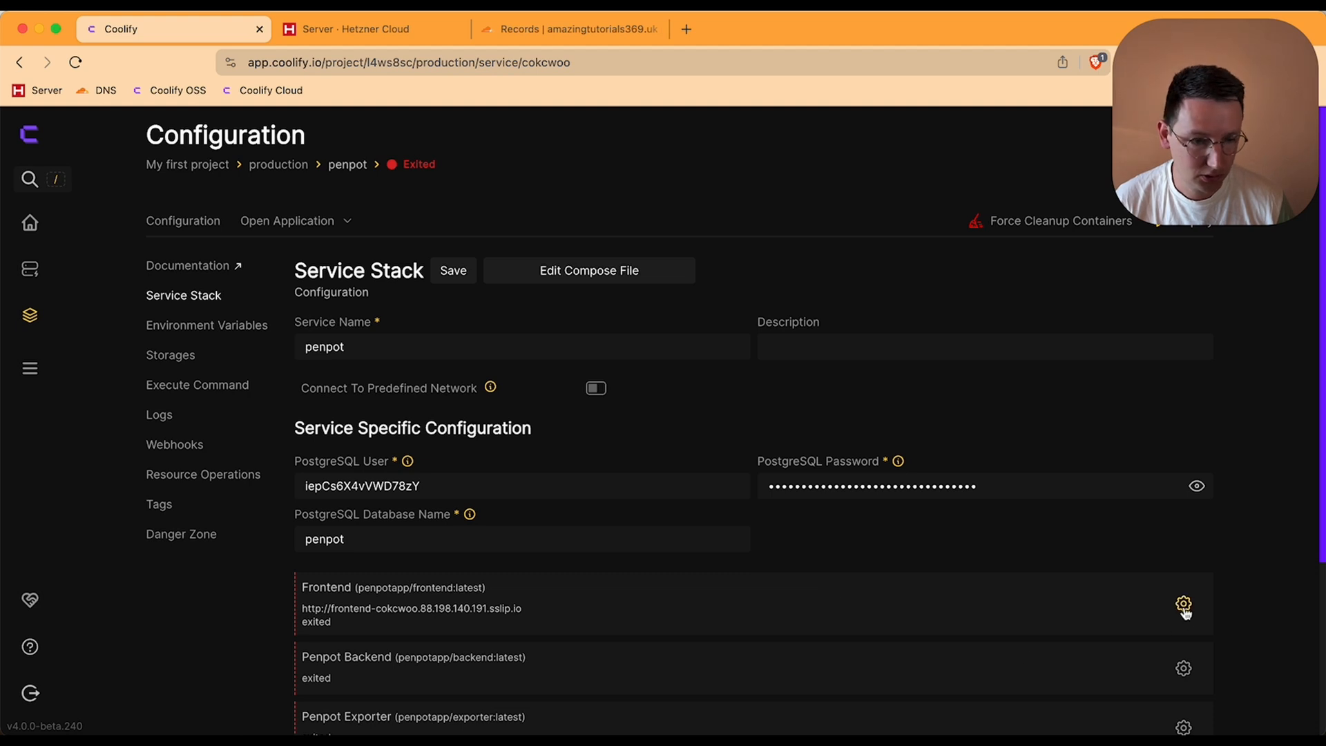
pyautogui.click(1184, 605)
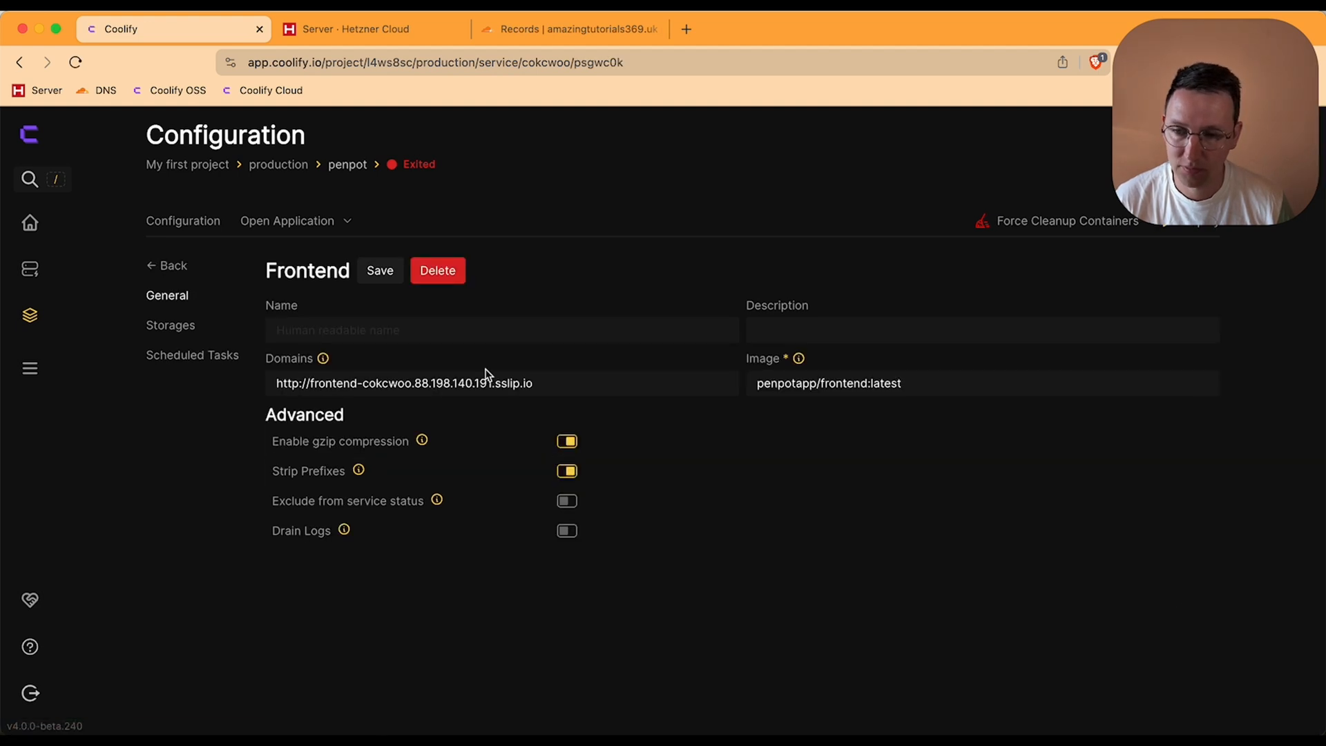
pyautogui.write('http://penpot.amazingtutorials369.uk')
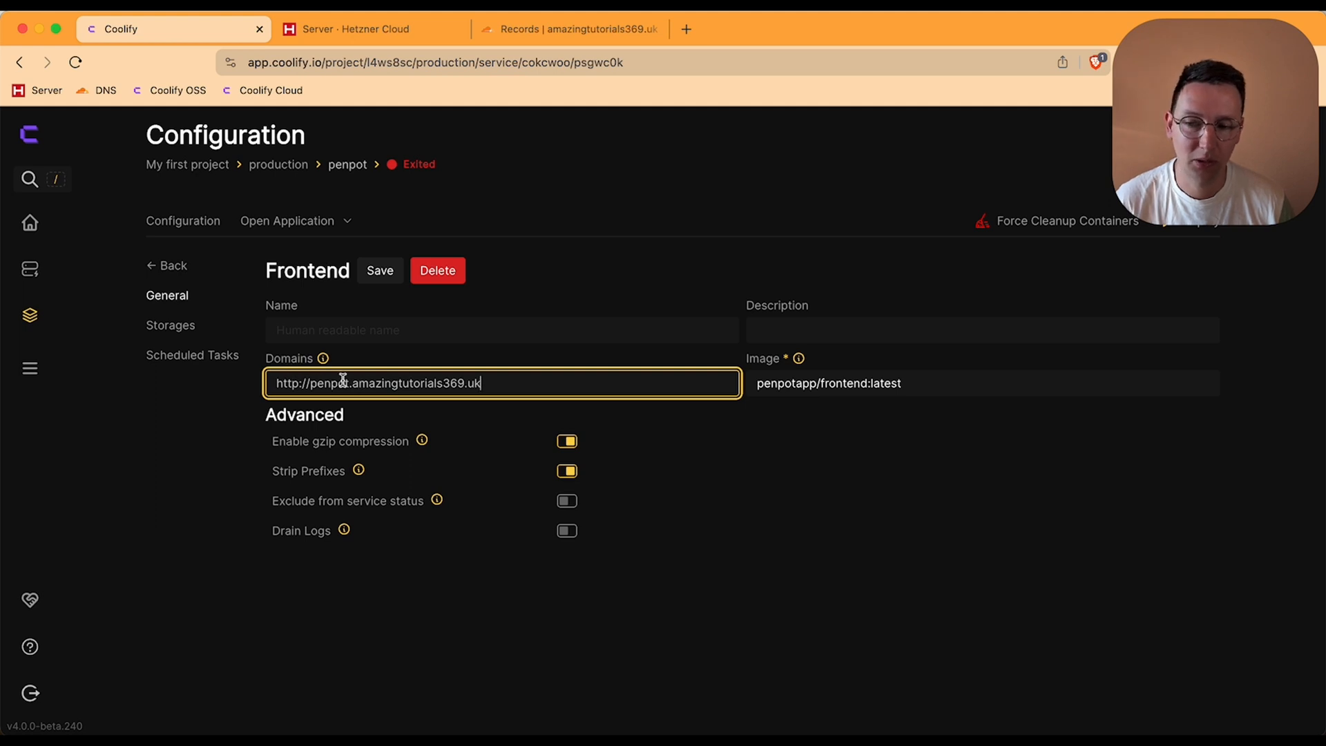
pyautogui.doubleClick(326, 382)
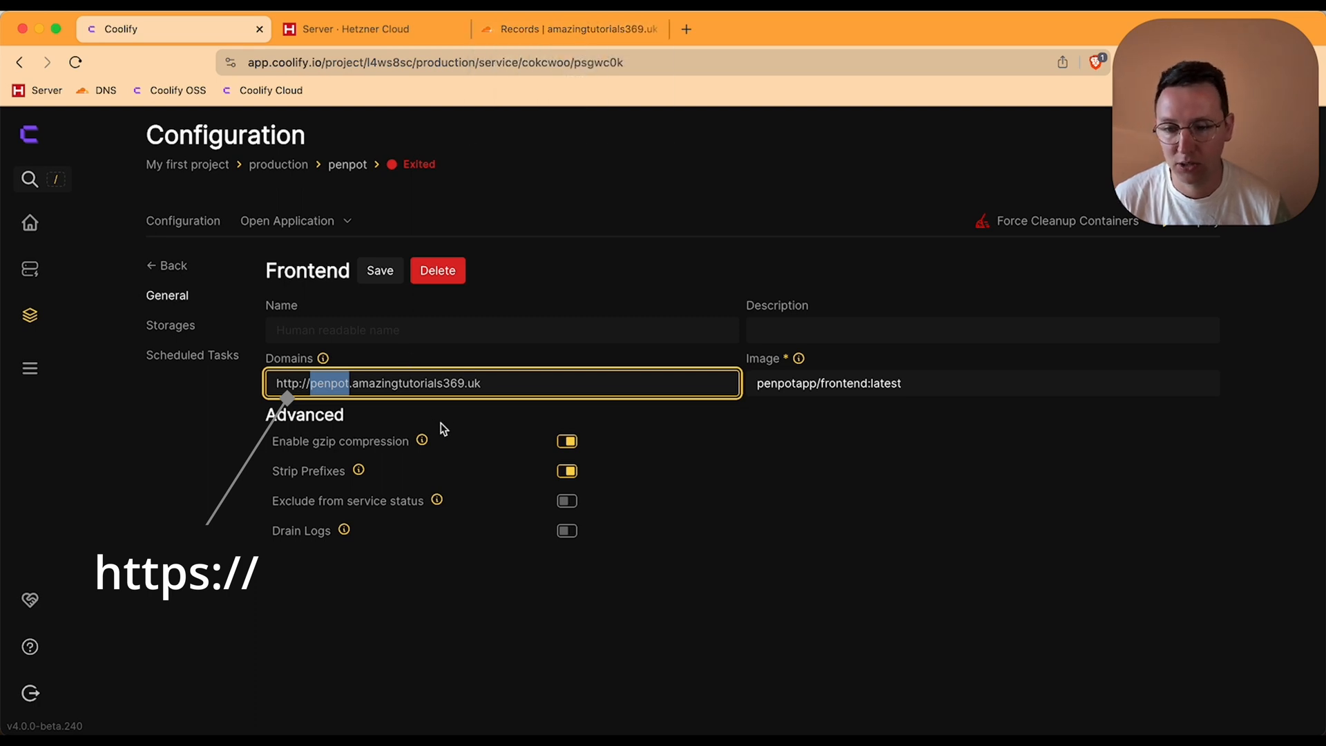
pyautogui.click(379, 271)
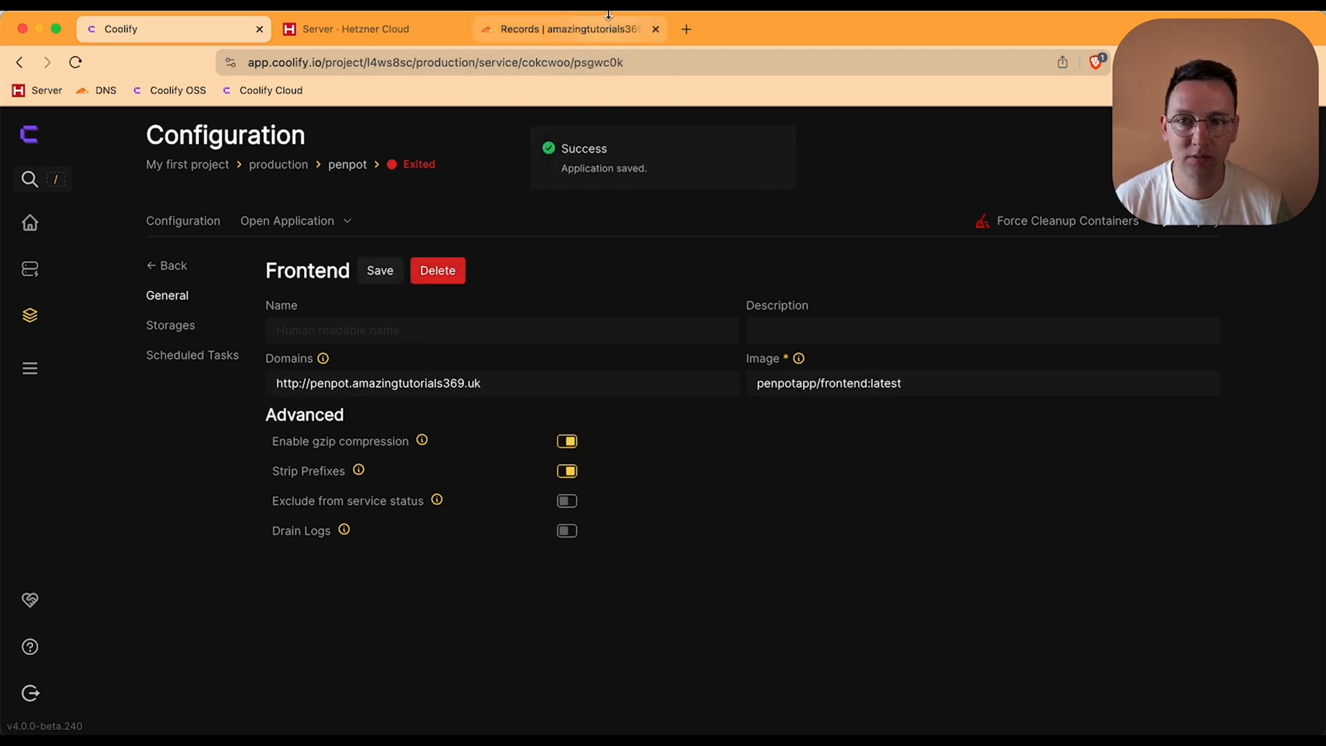
# Create a DNS-only A record penpot → 88.198.140.191 (TTL 1 min) in Cloudflare, copying the IP from Hetzner
pyautogui.click(570, 29)
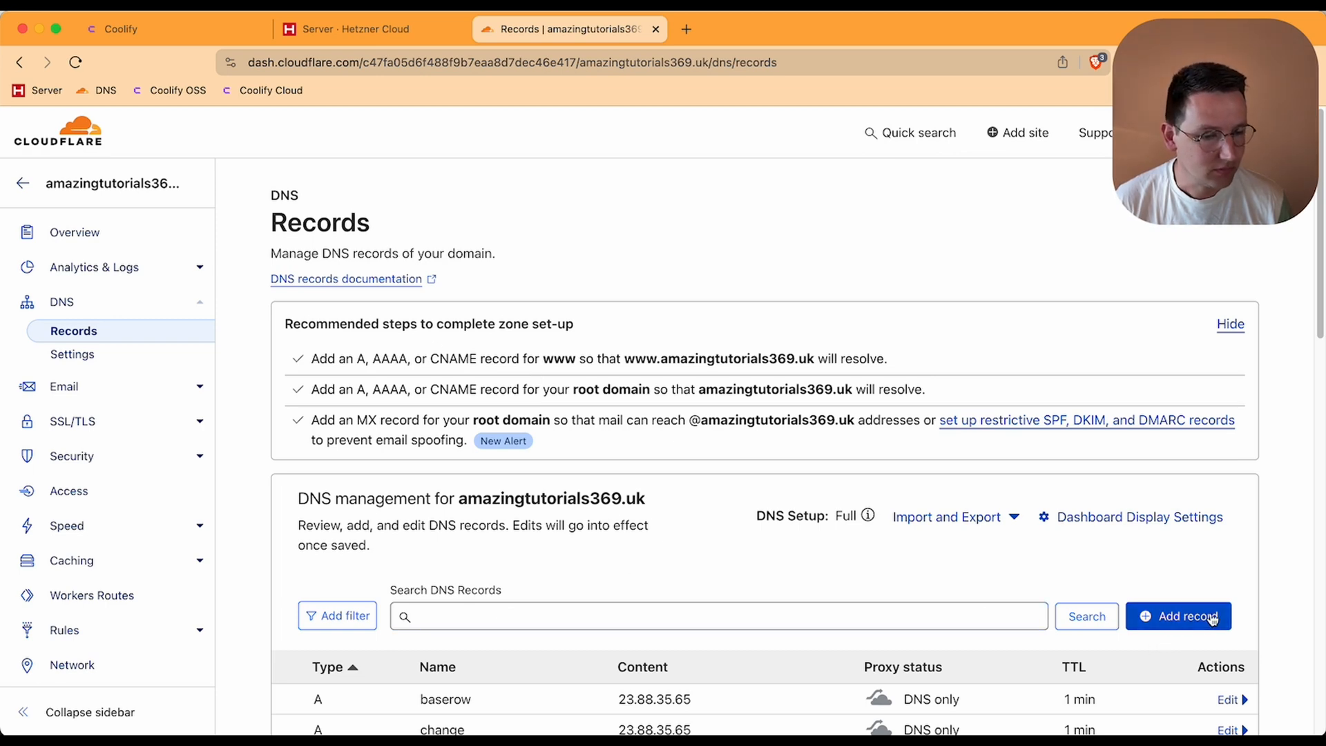
pyautogui.click(1178, 616)
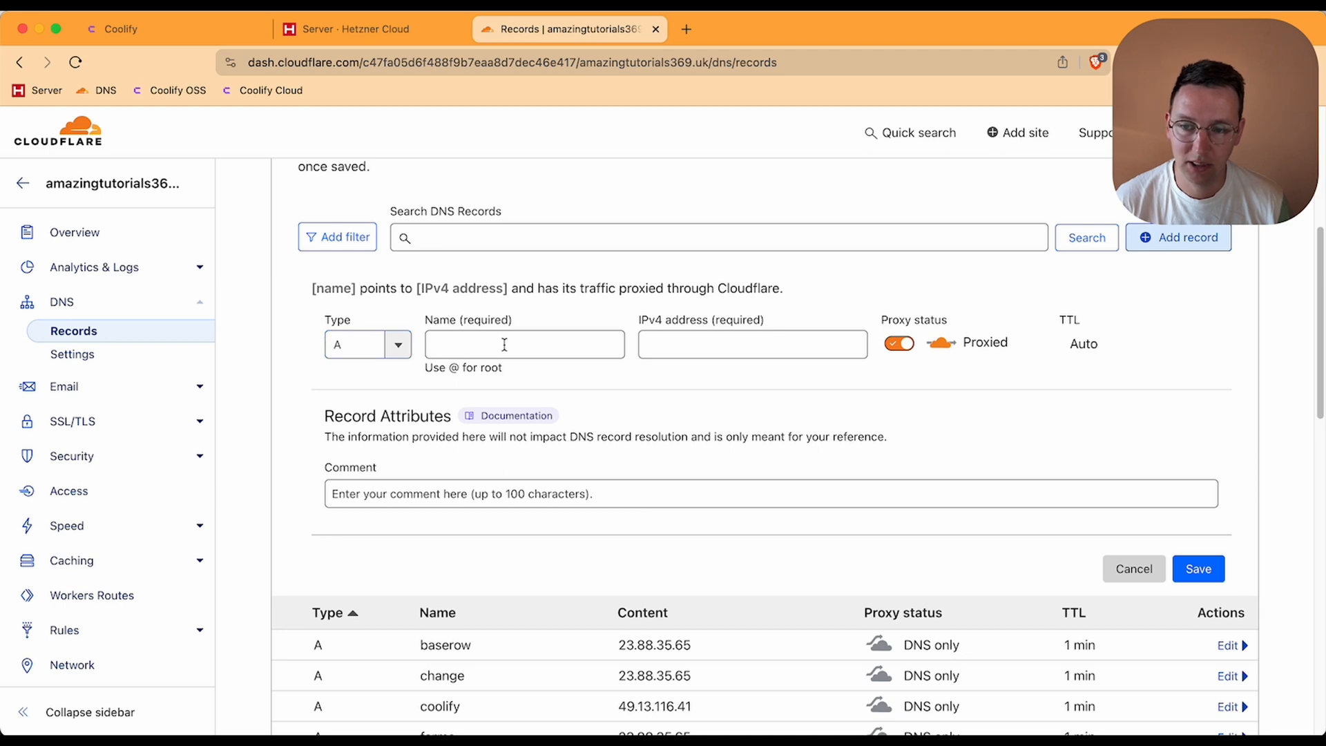
pyautogui.write('penpot')
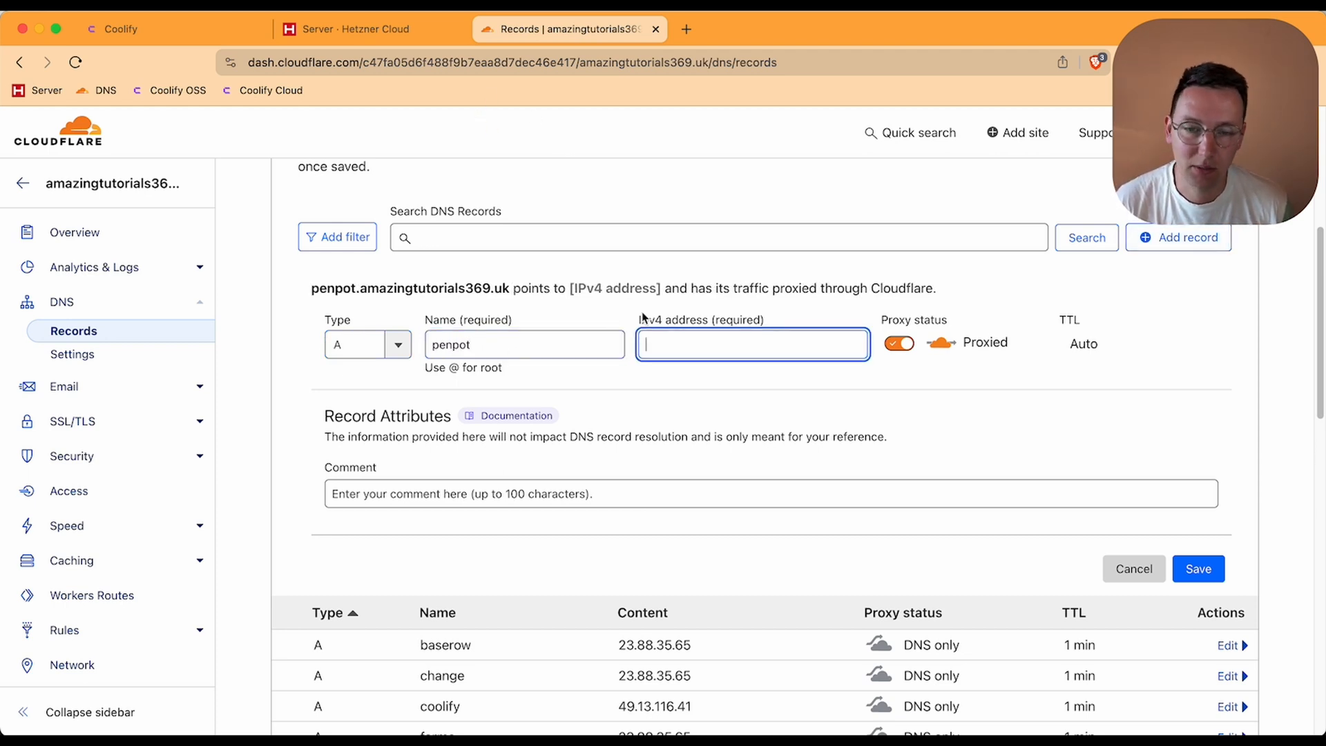
pyautogui.click(370, 29)
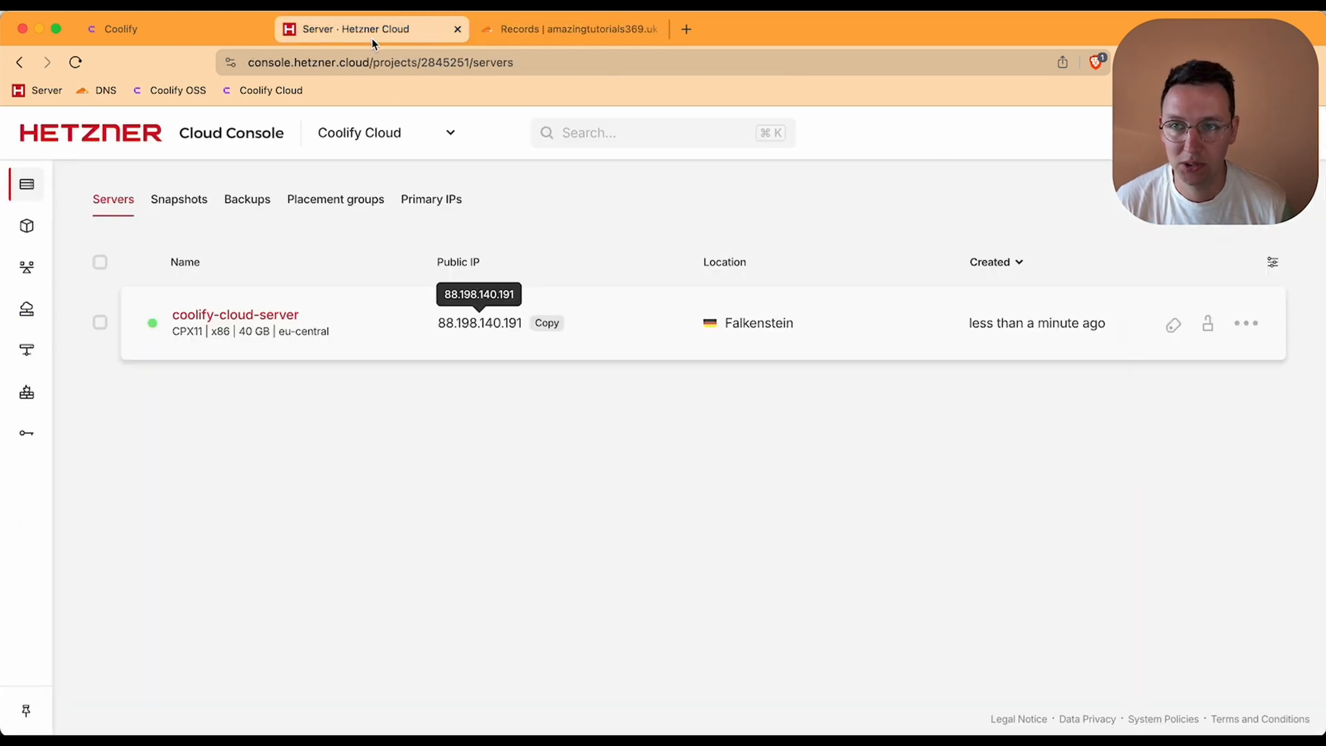
pyautogui.moveTo(480, 326)
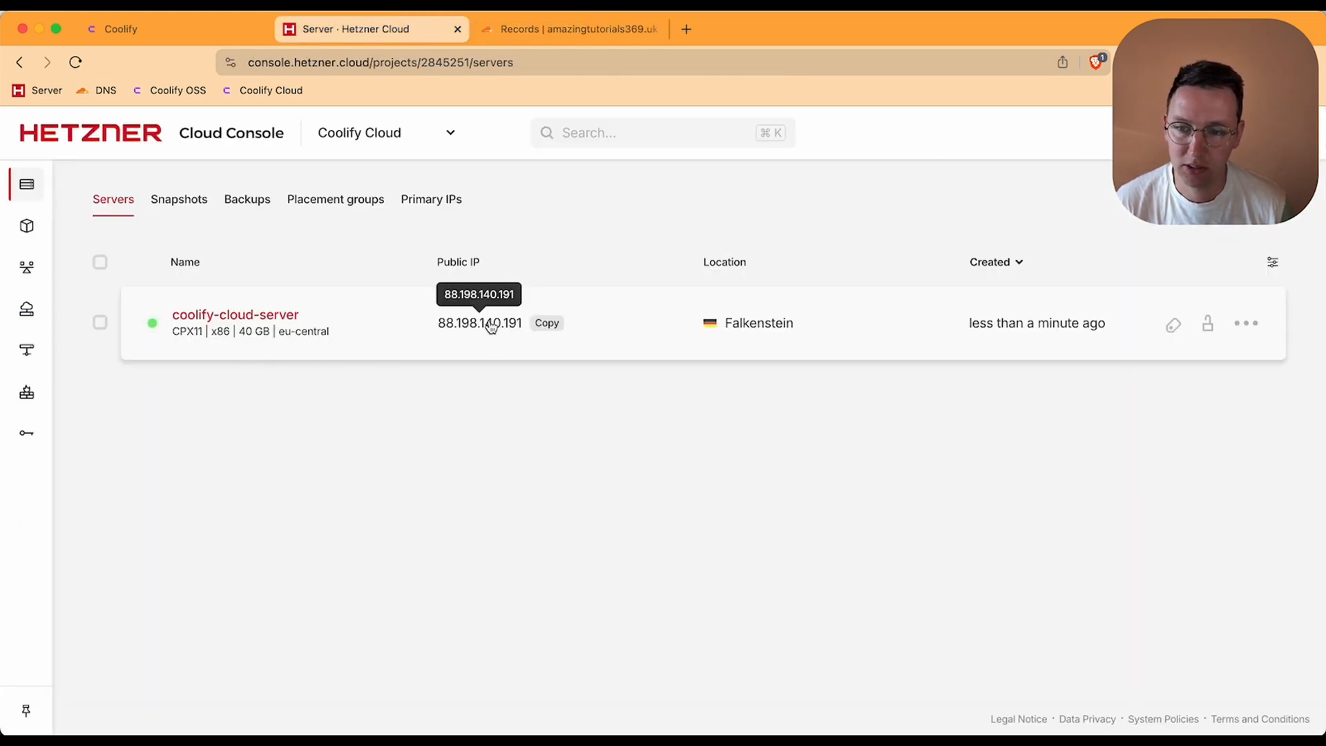
pyautogui.click(569, 27)
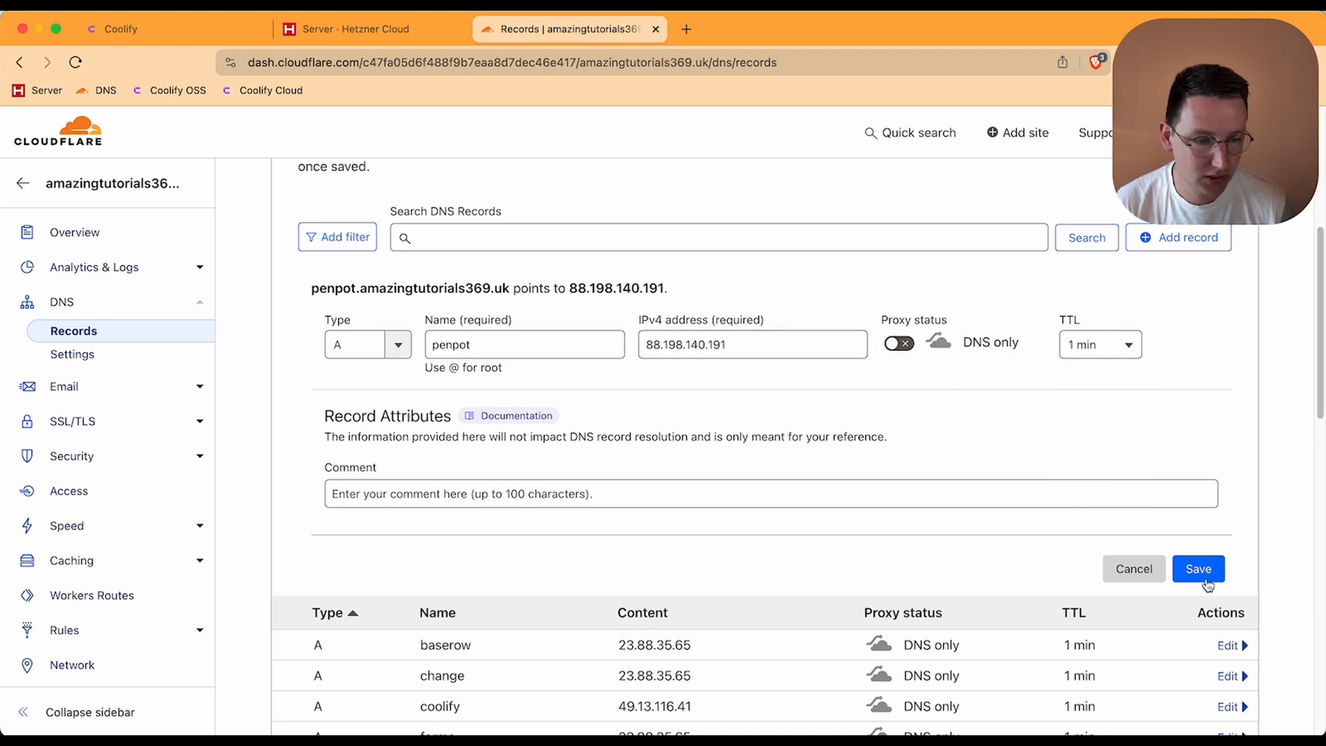
pyautogui.click(1198, 568)
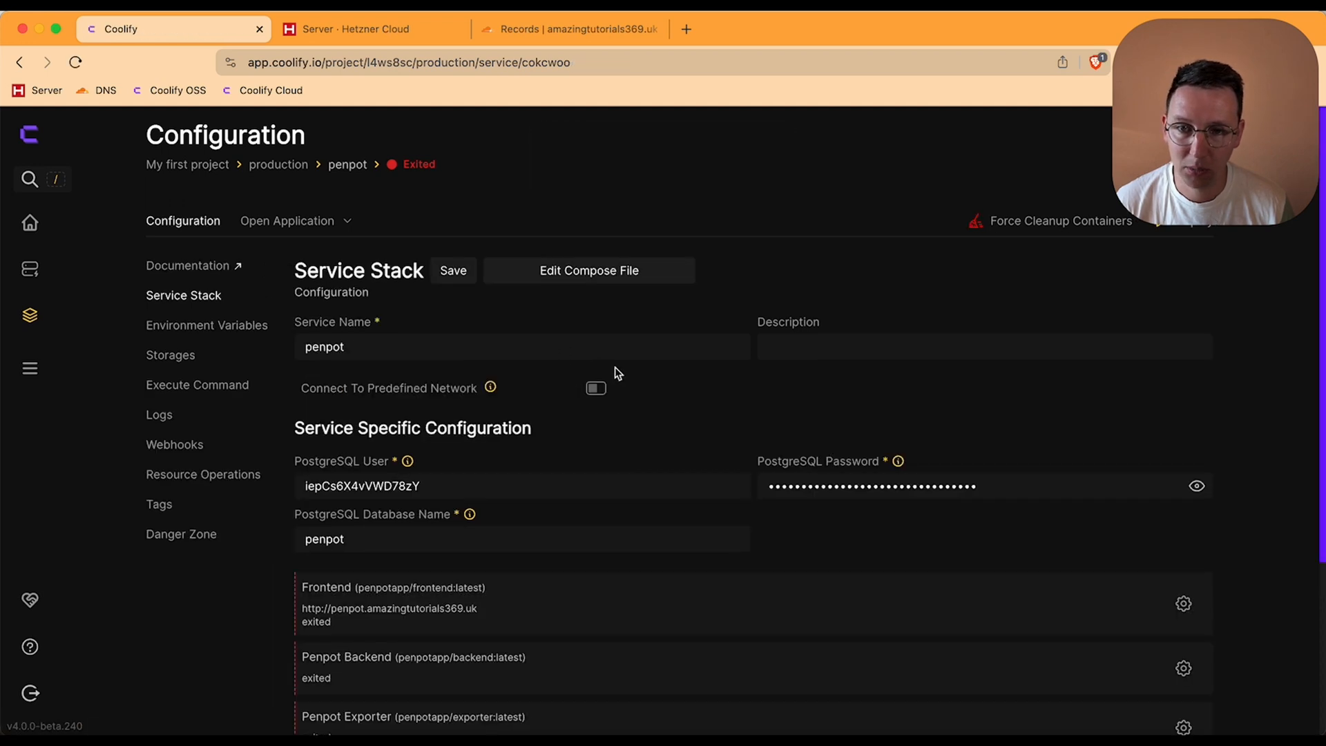
# Save the penpot service configuration and deploy it, creating and starting all containers
pyautogui.click(453, 271)
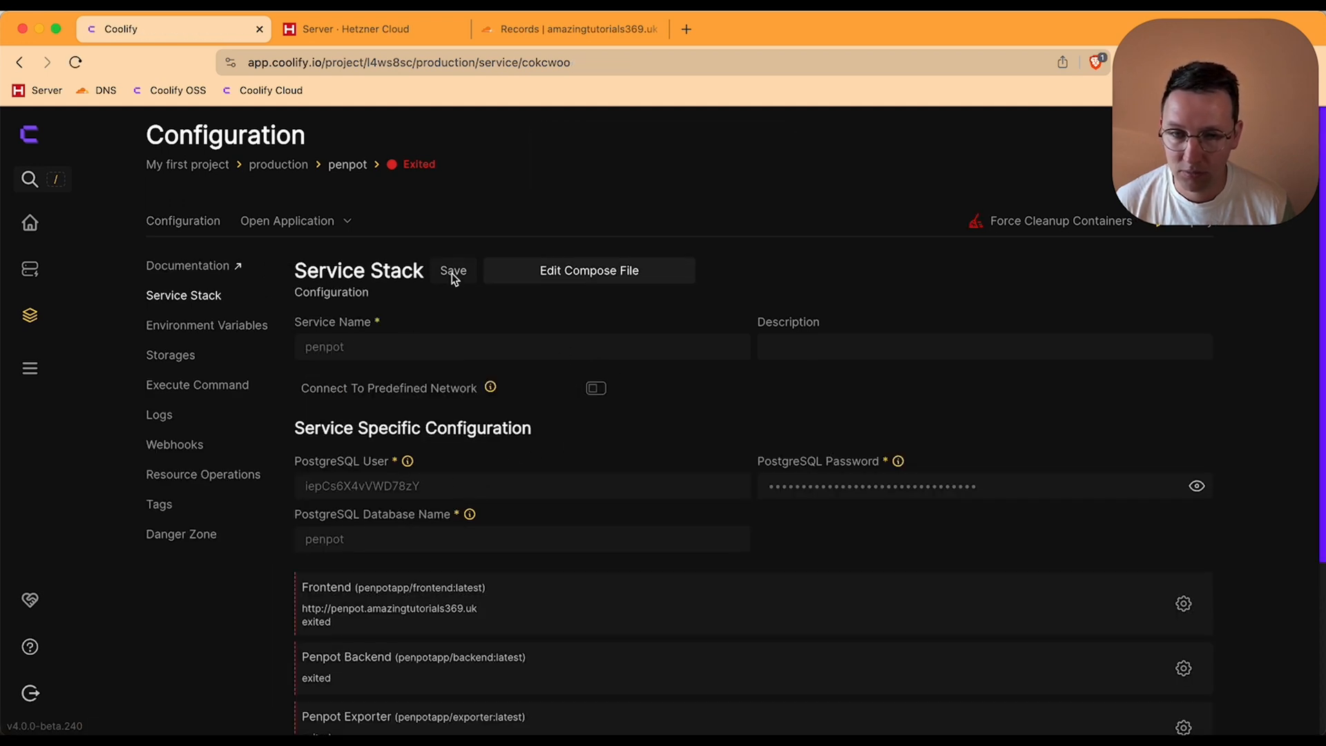
pyautogui.click(453, 271)
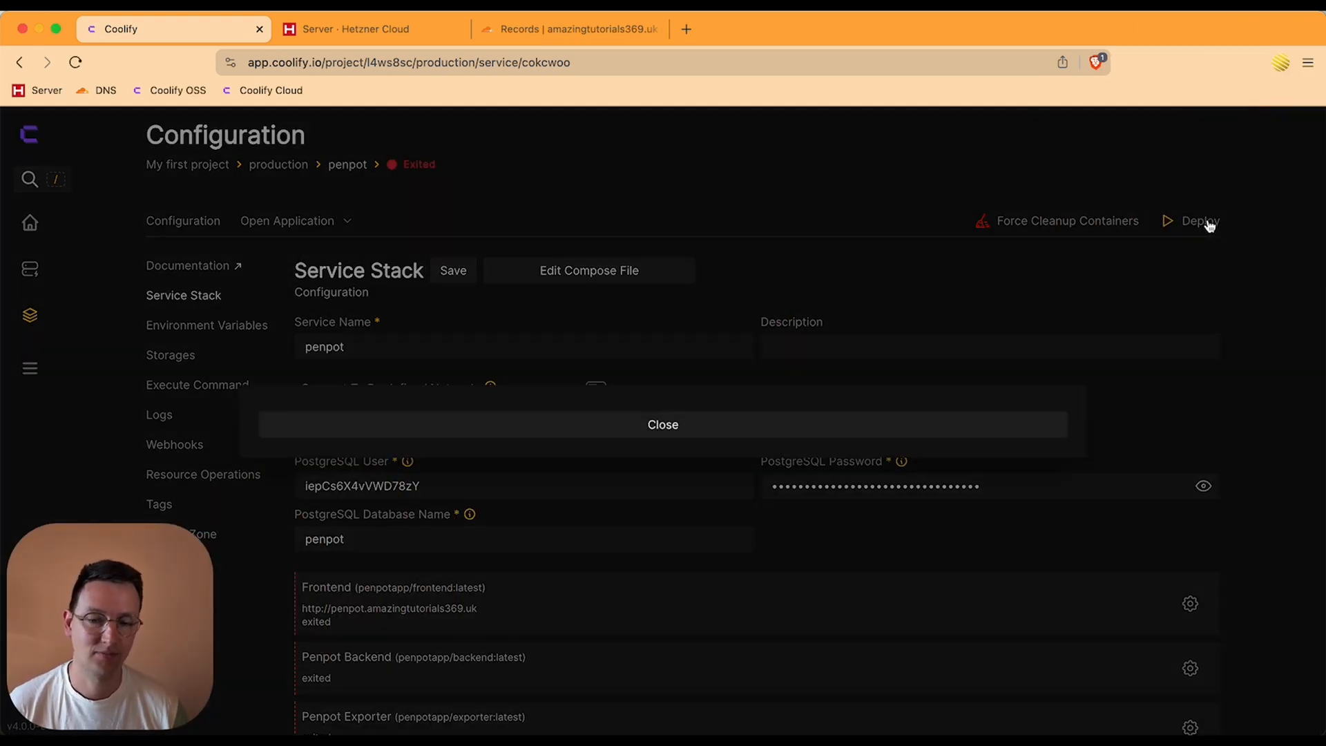
pyautogui.click(1197, 220)
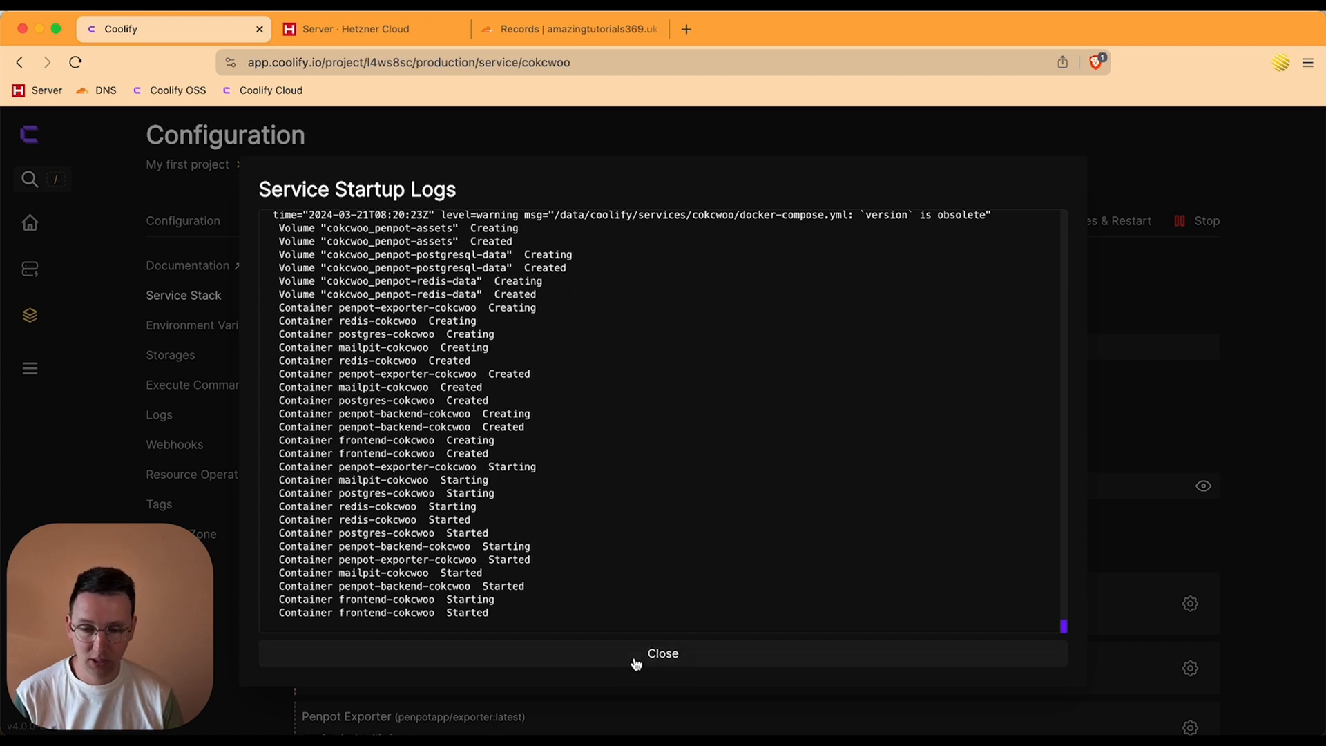
pyautogui.click(662, 653)
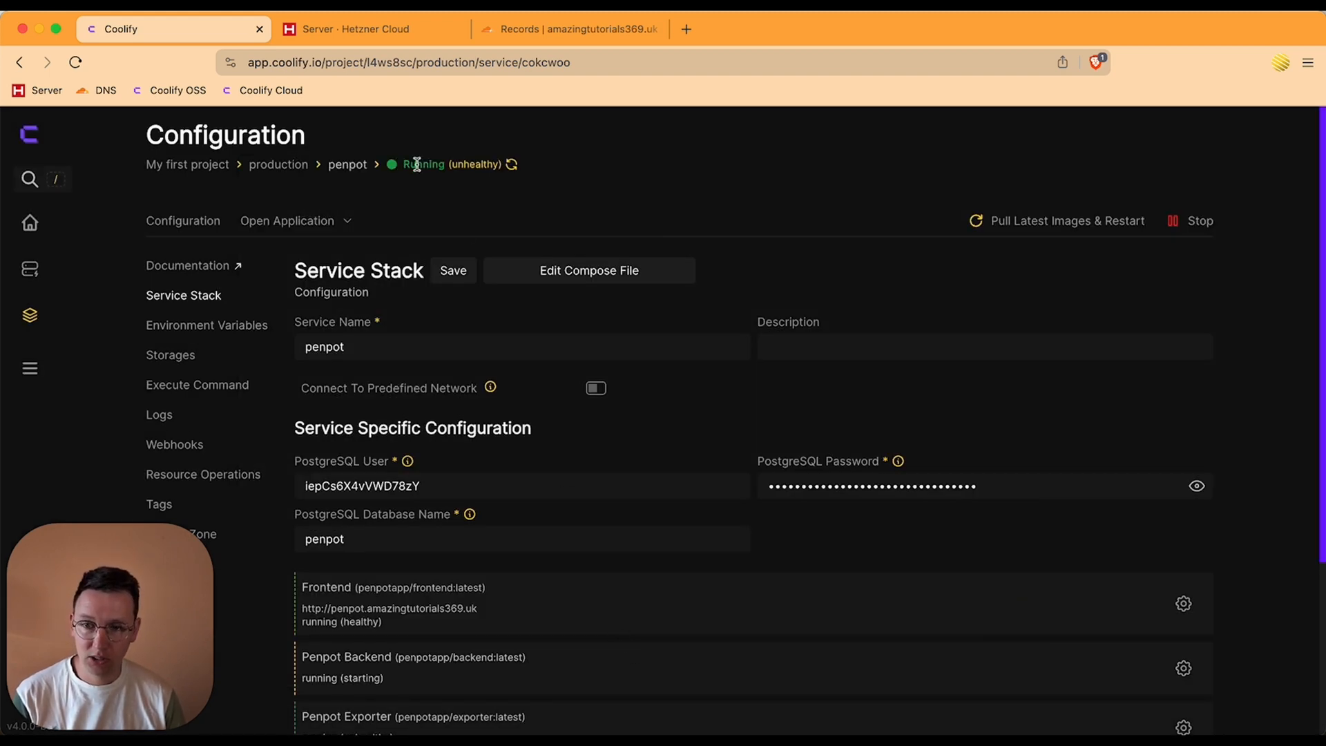
pyautogui.scroll(-3)
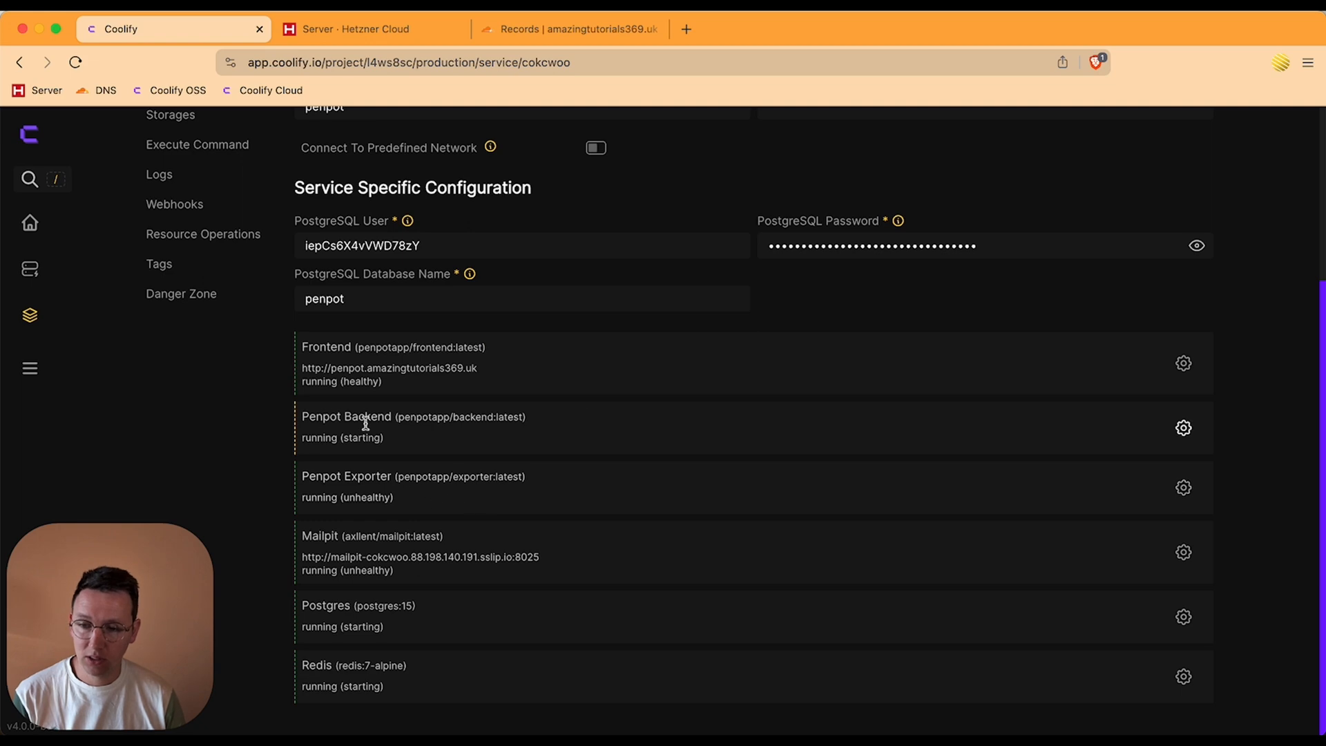
pyautogui.moveTo(303, 453)
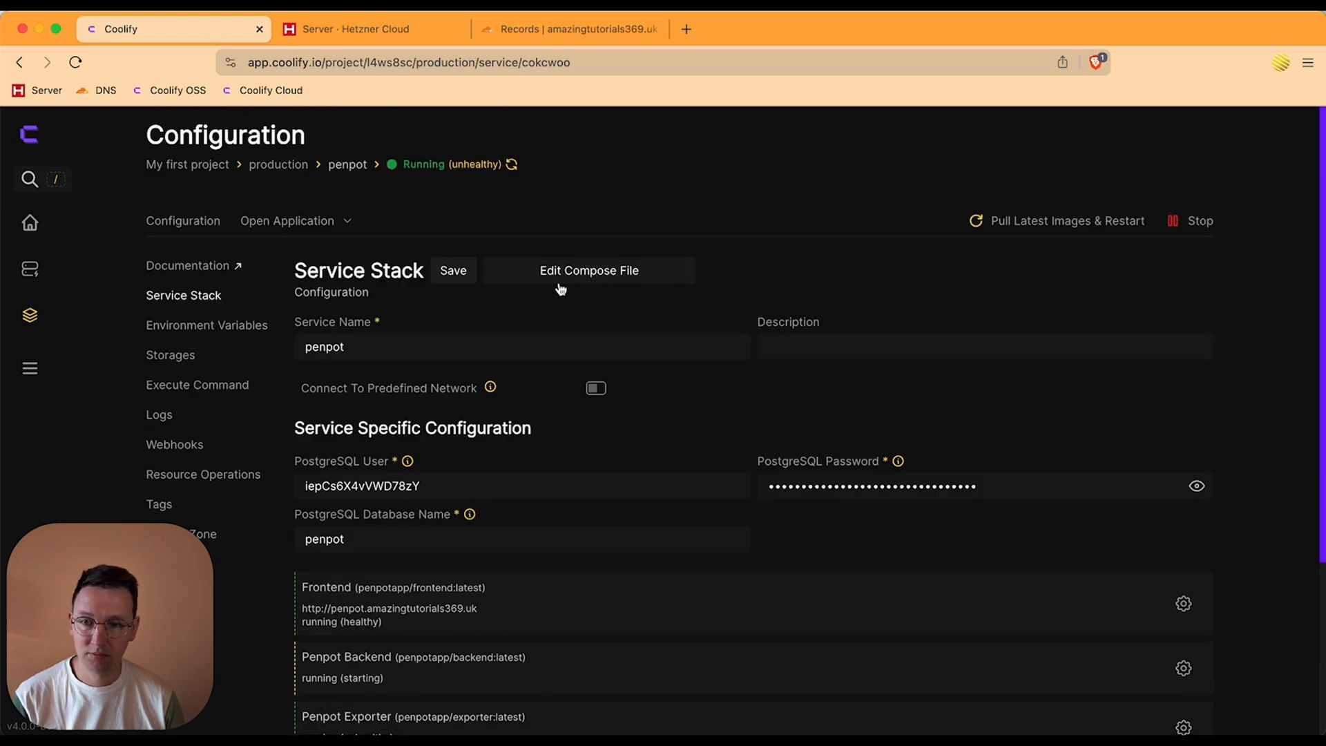
pyautogui.moveTo(545, 373)
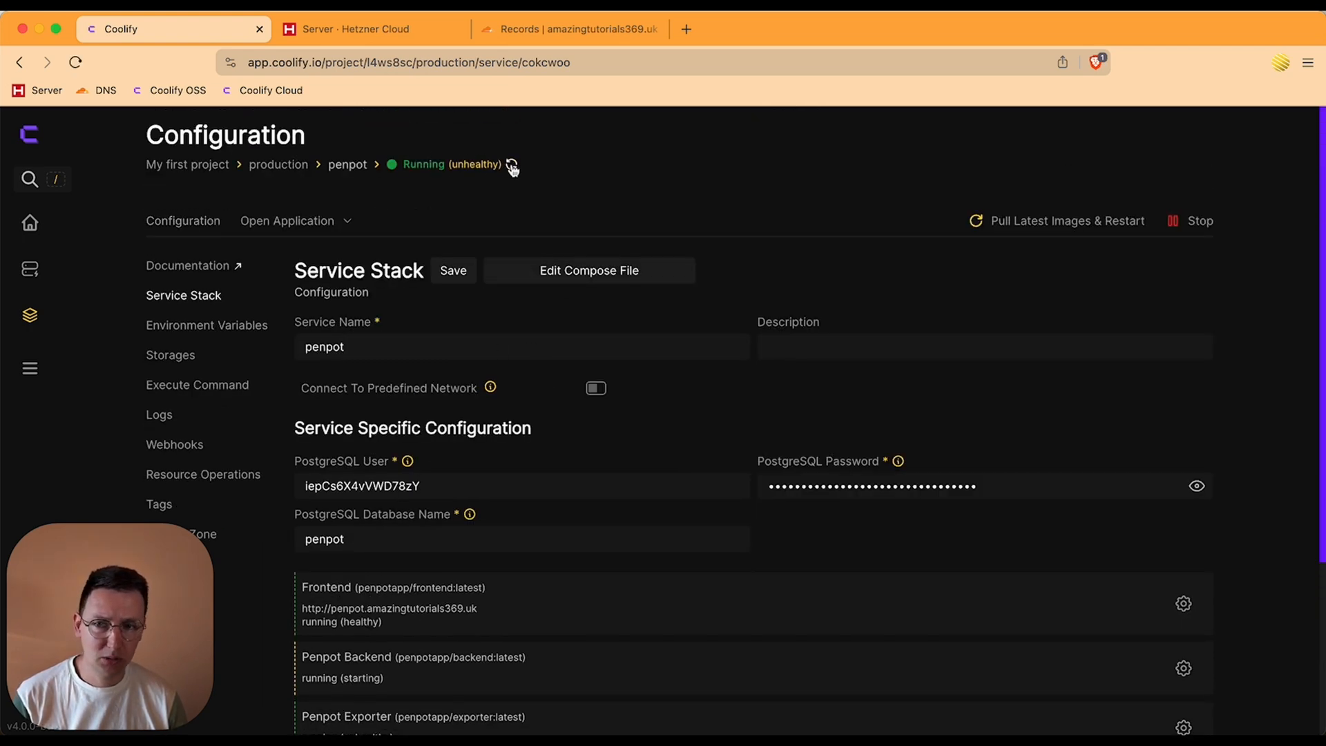
pyautogui.scroll(-3)
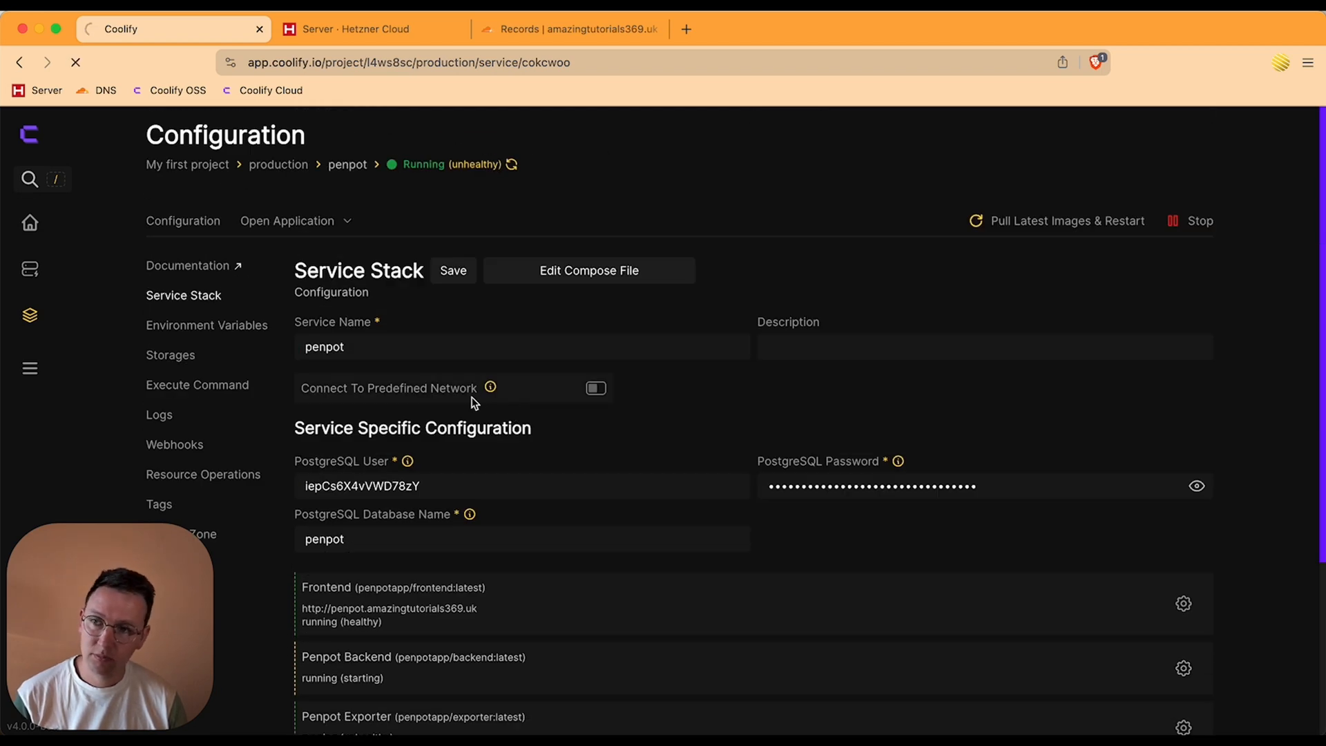
pyautogui.click(287, 221)
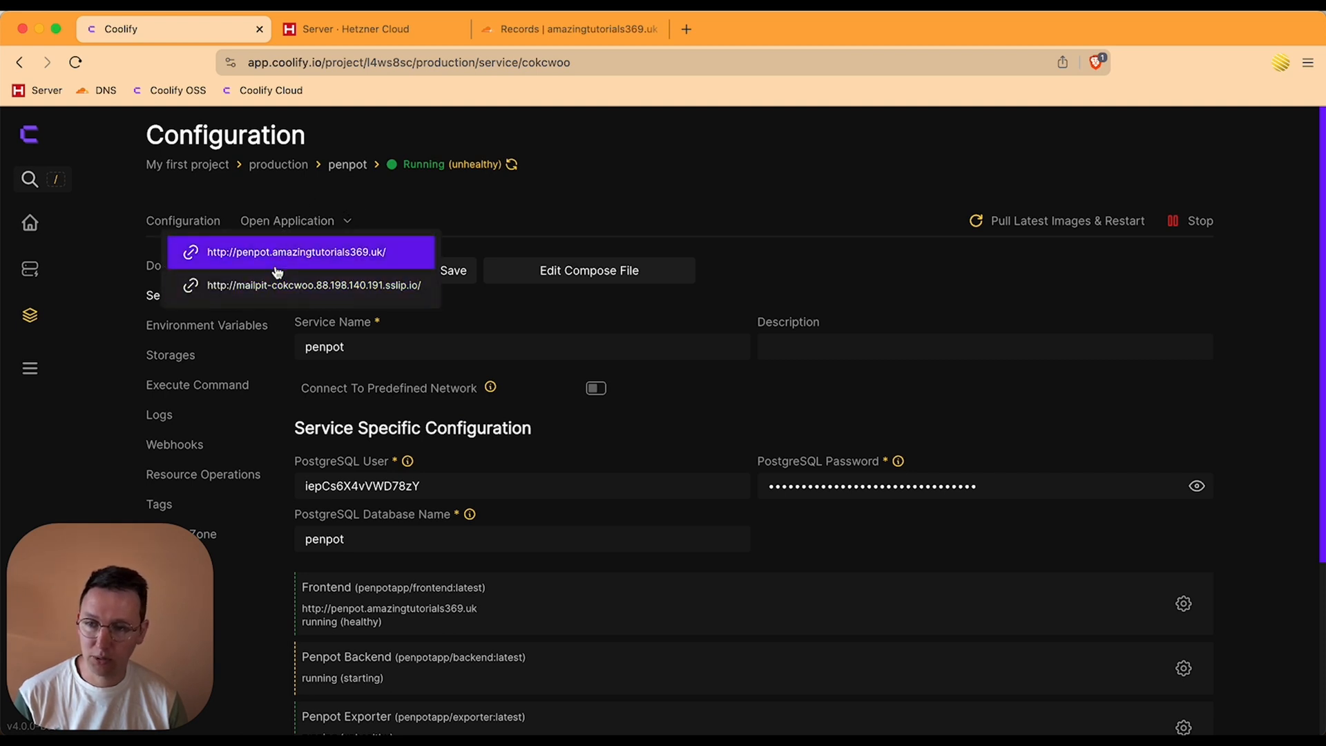
pyautogui.click(294, 252)
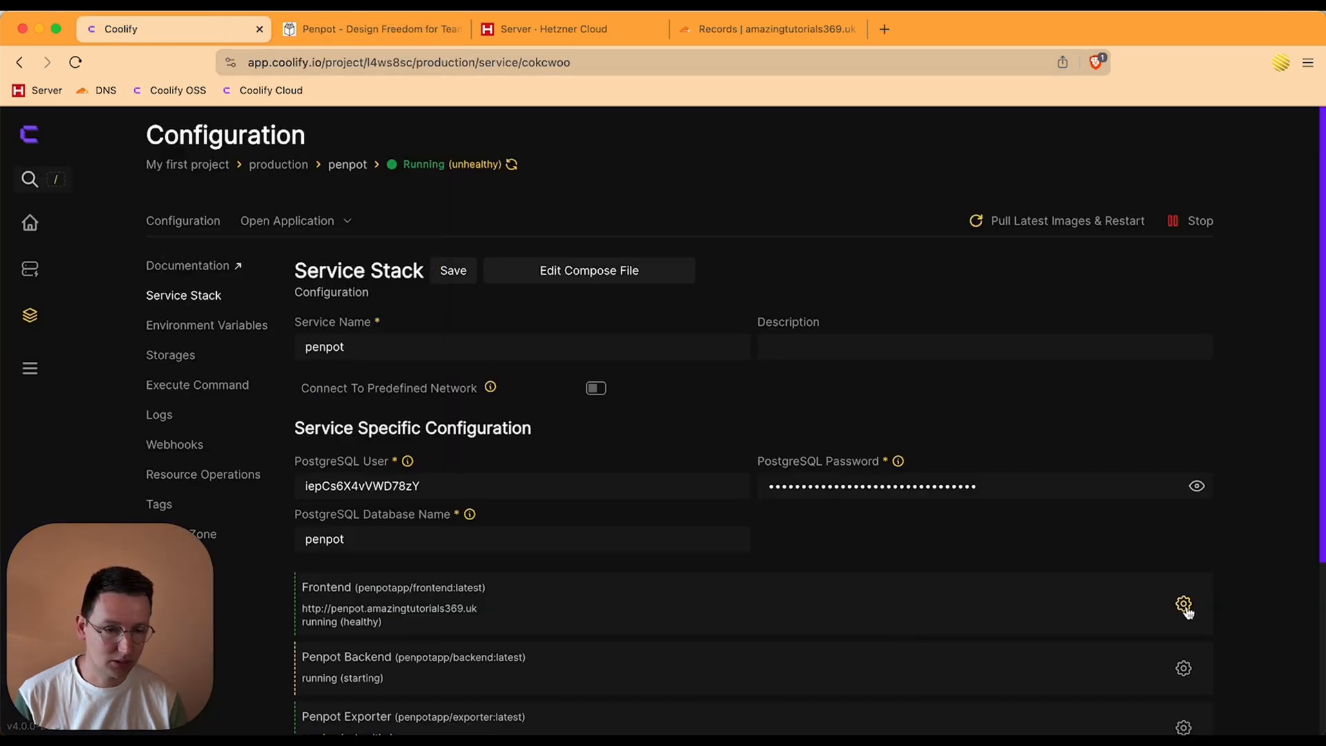
pyautogui.click(1184, 607)
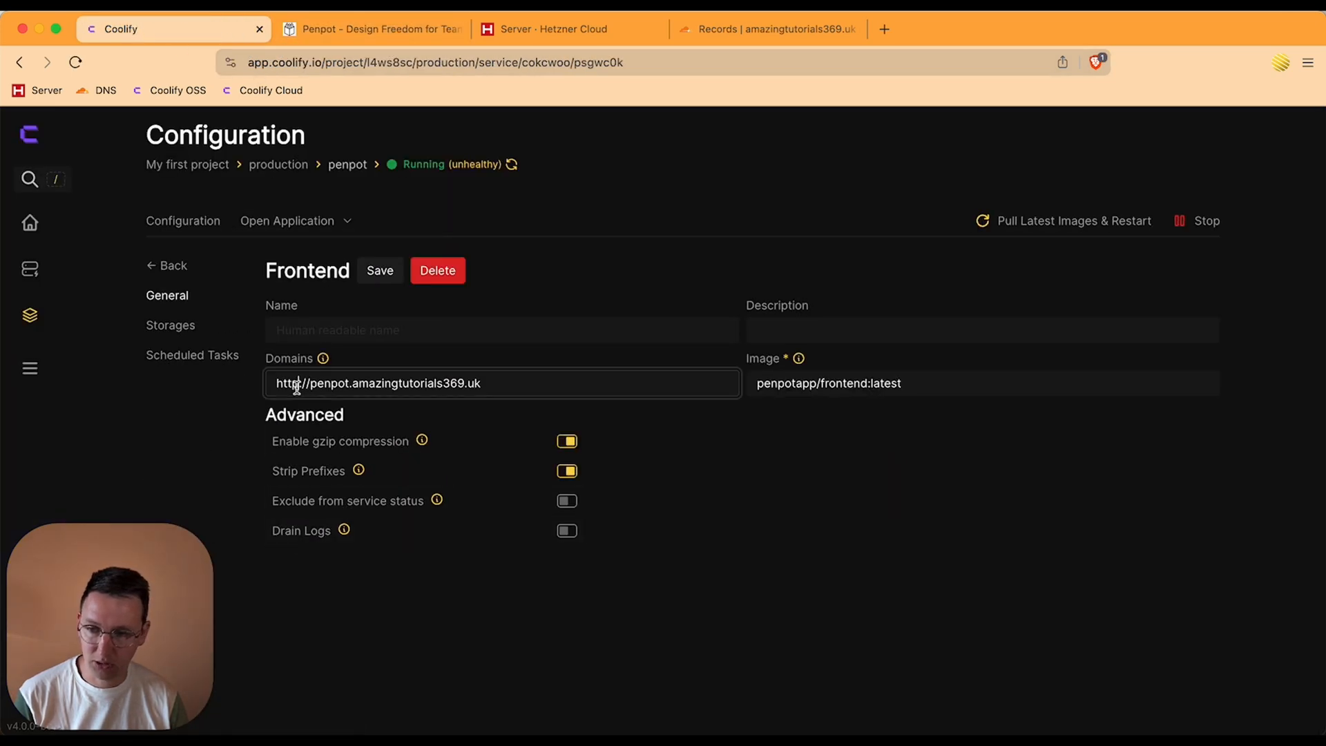
pyautogui.click(378, 269)
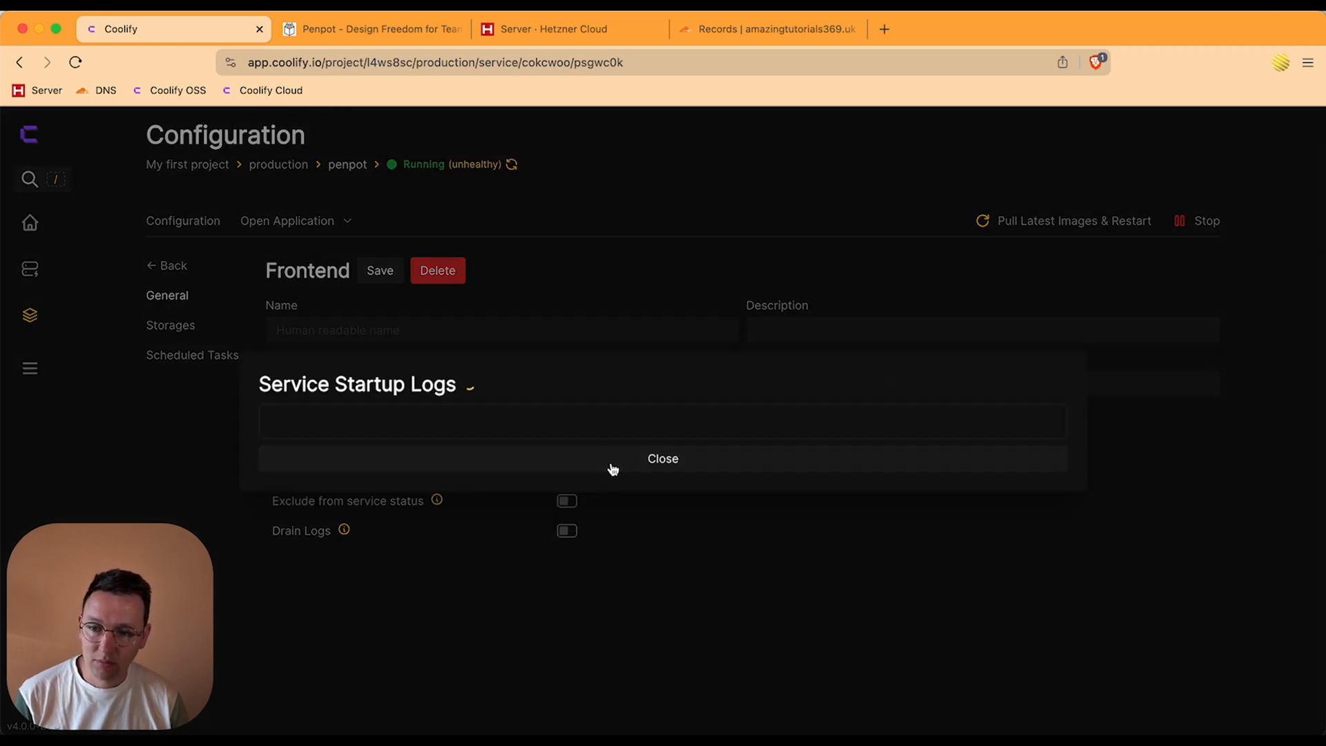
pyautogui.click(662, 459)
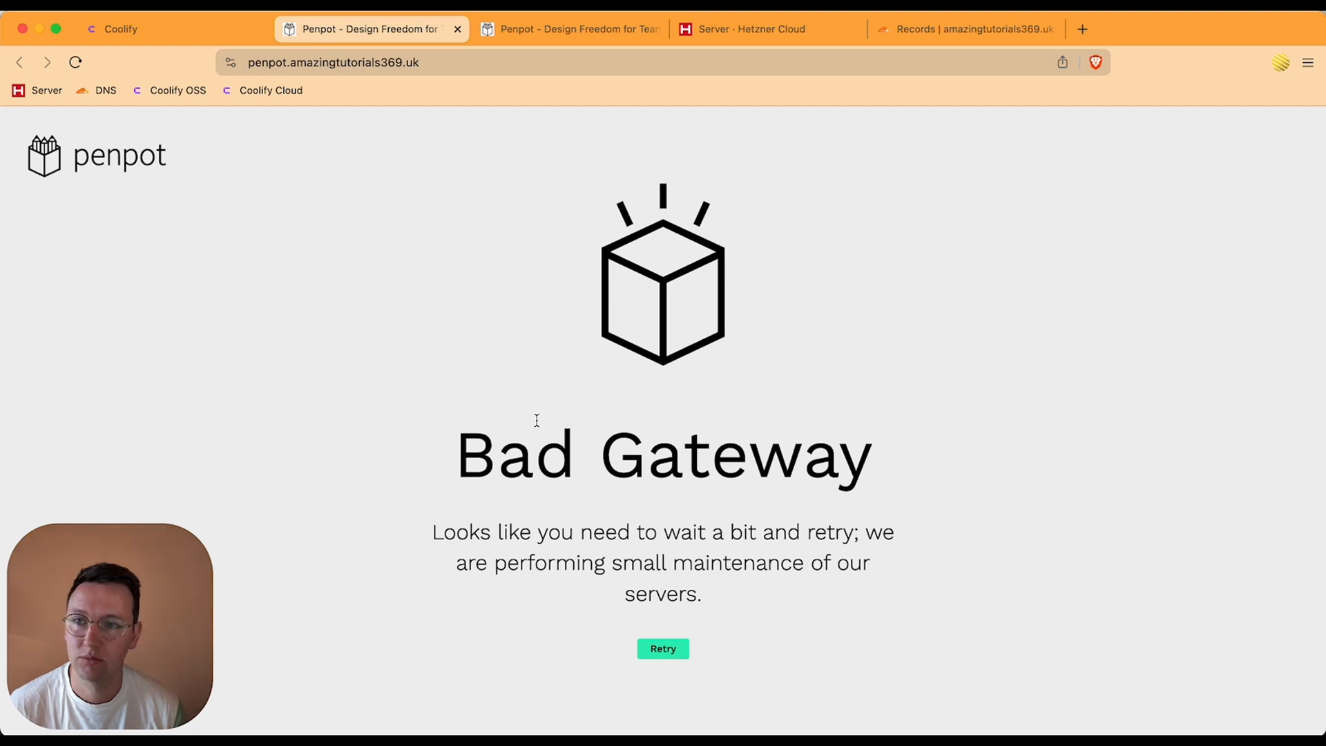
# Reload past the Bad Gateway and register a Penpot account with email, password and full name
pyautogui.click(663, 649)
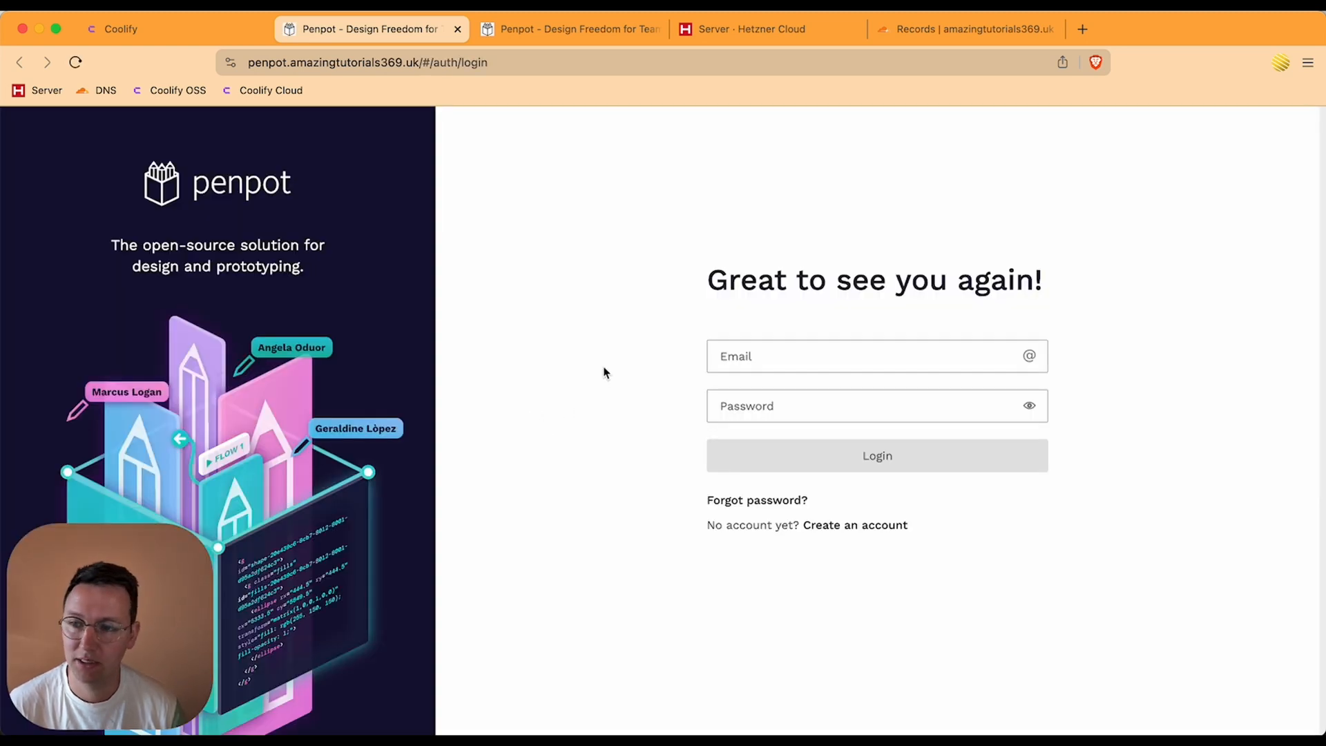
pyautogui.click(876, 356)
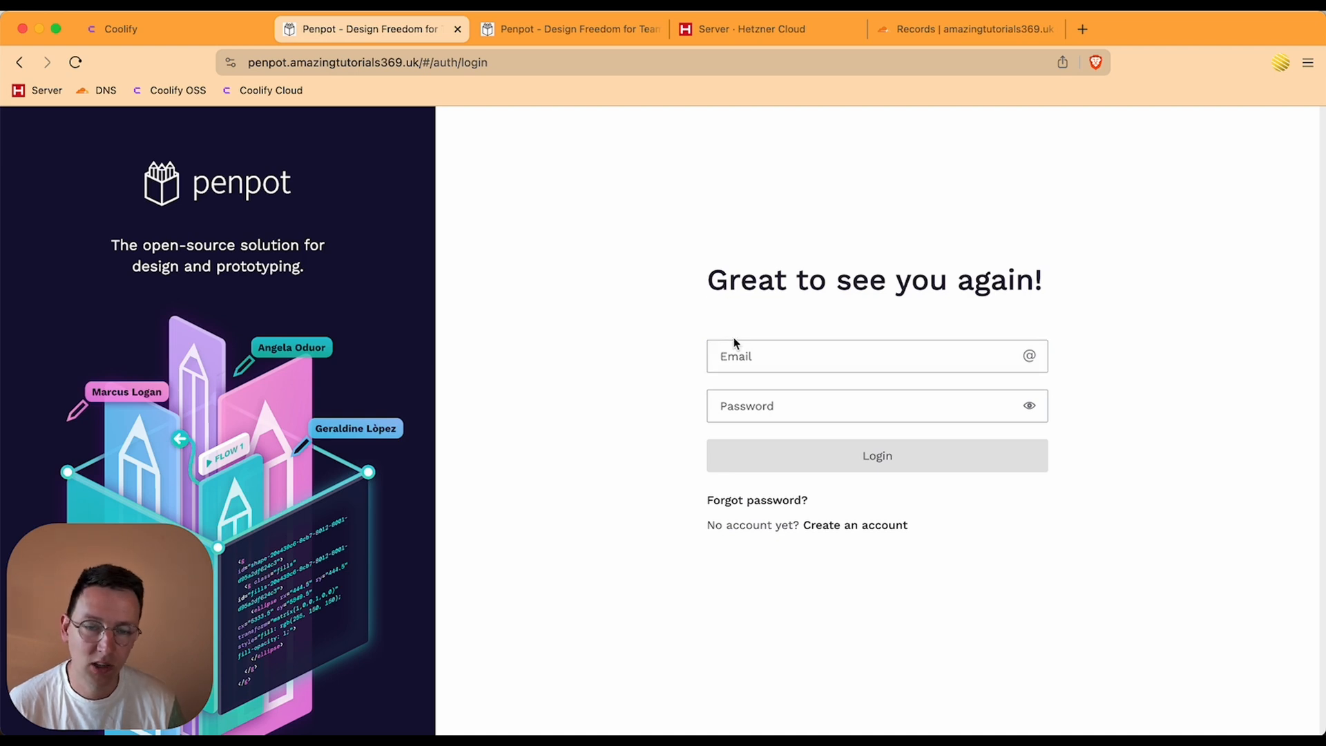
pyautogui.moveTo(853, 525)
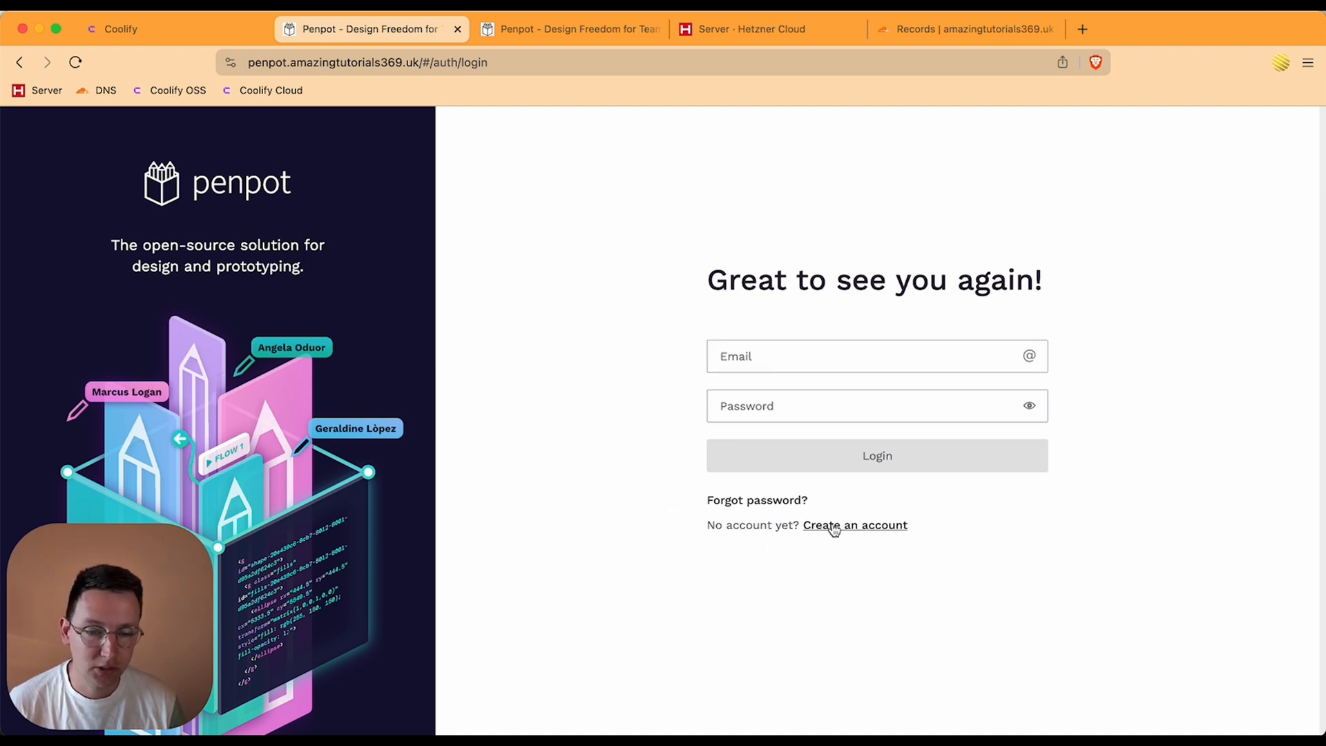
pyautogui.click(854, 525)
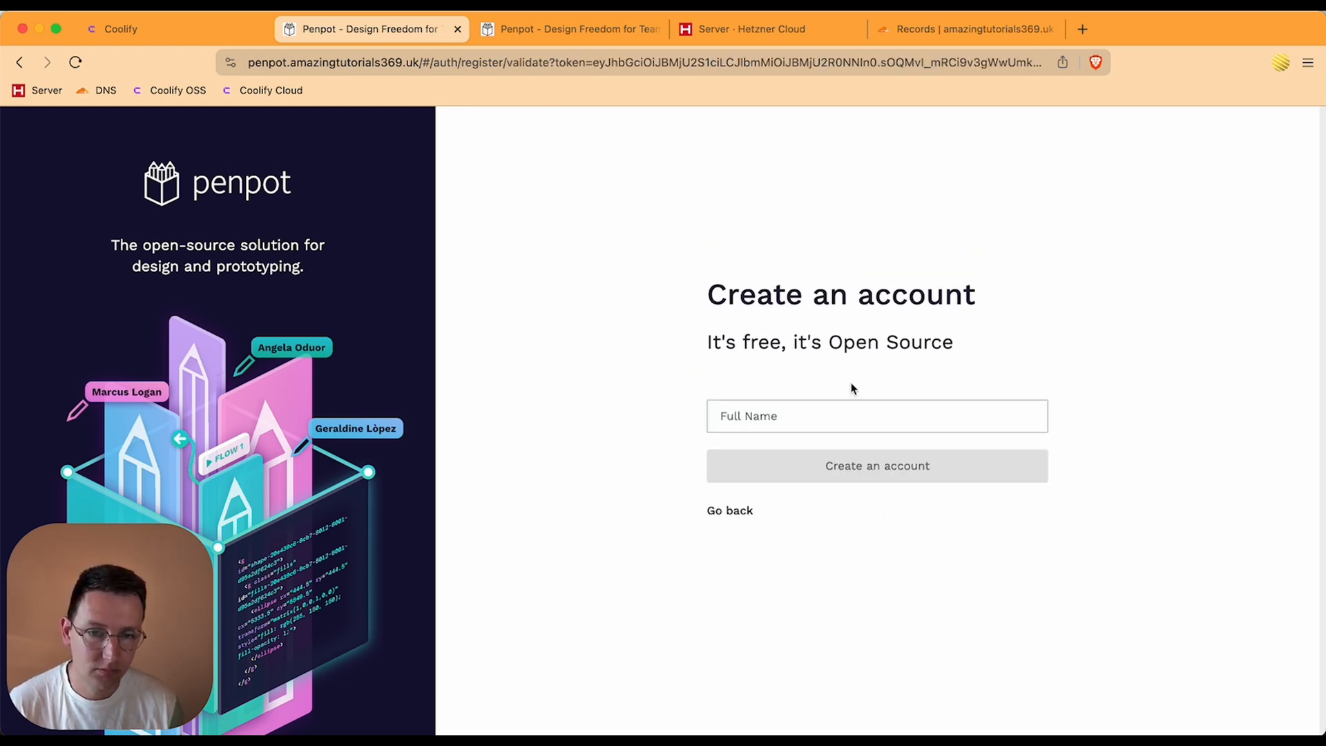
pyautogui.write('Tutoria')
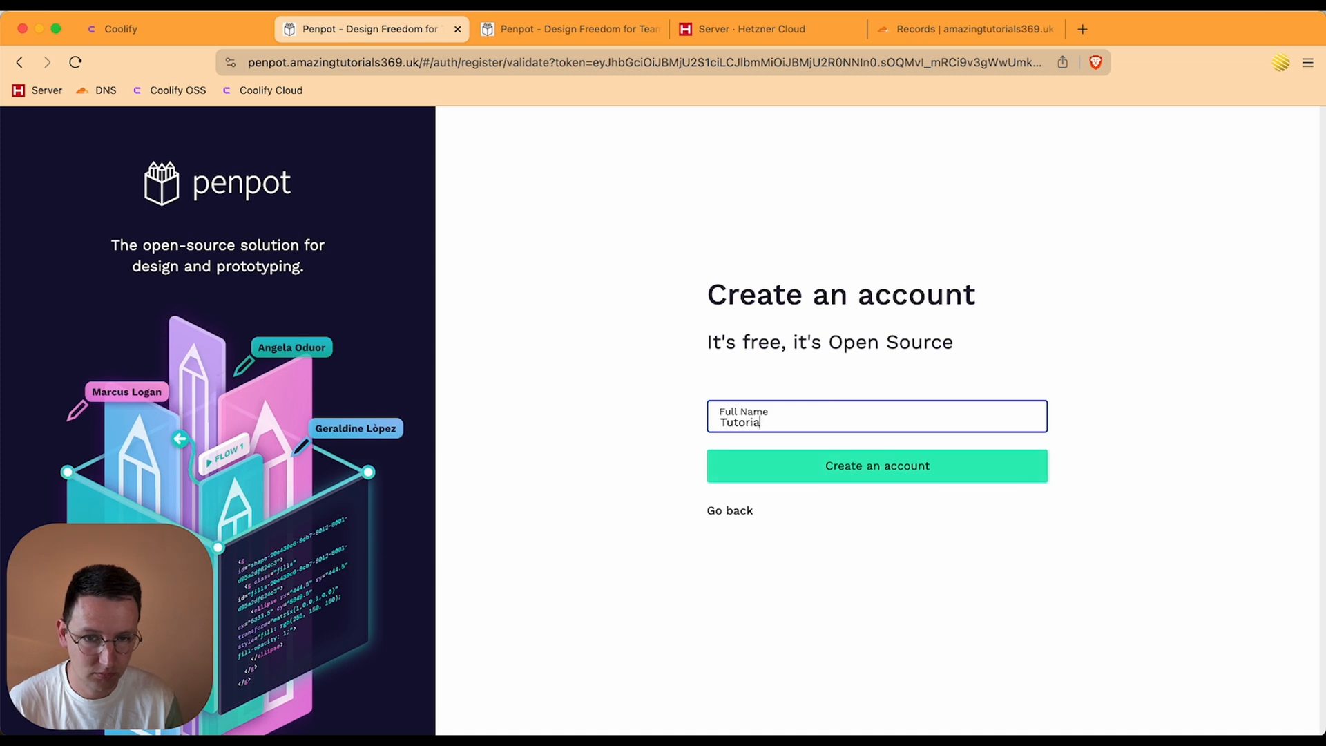
pyautogui.click(877, 466)
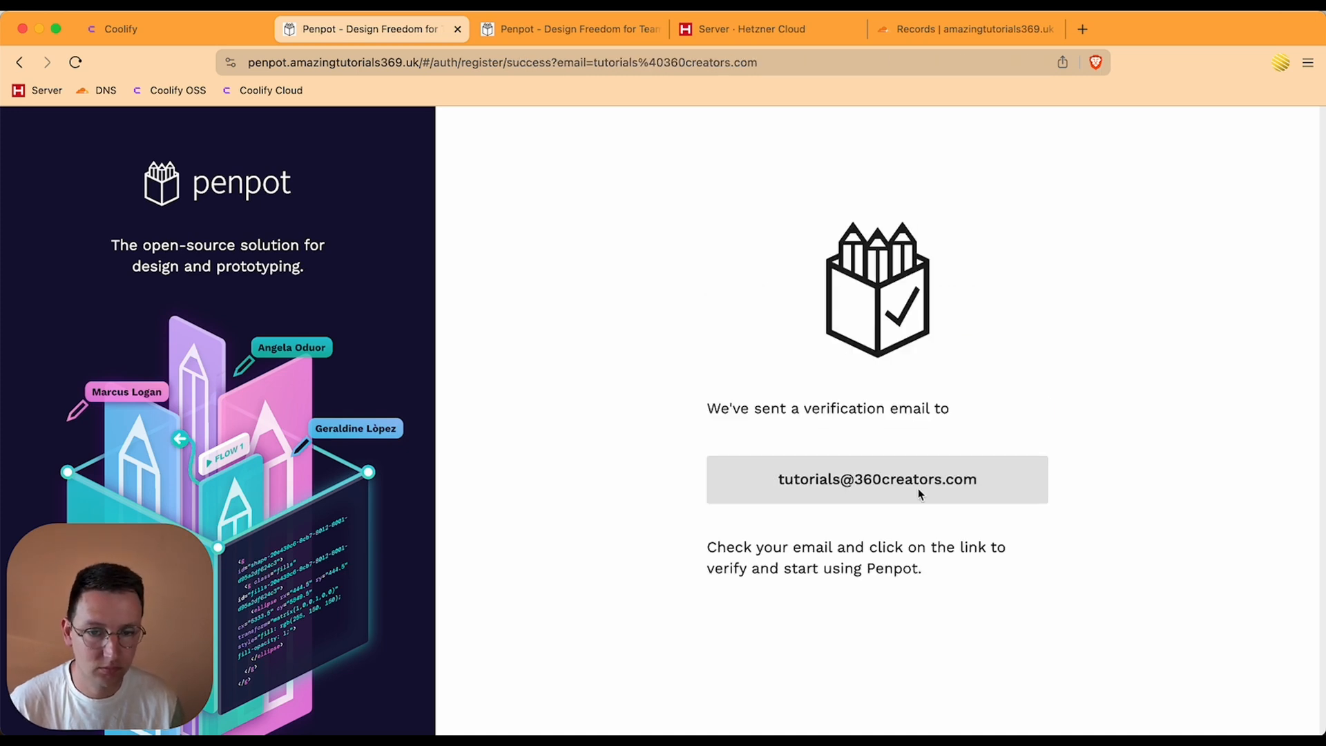
pyautogui.moveTo(854, 402)
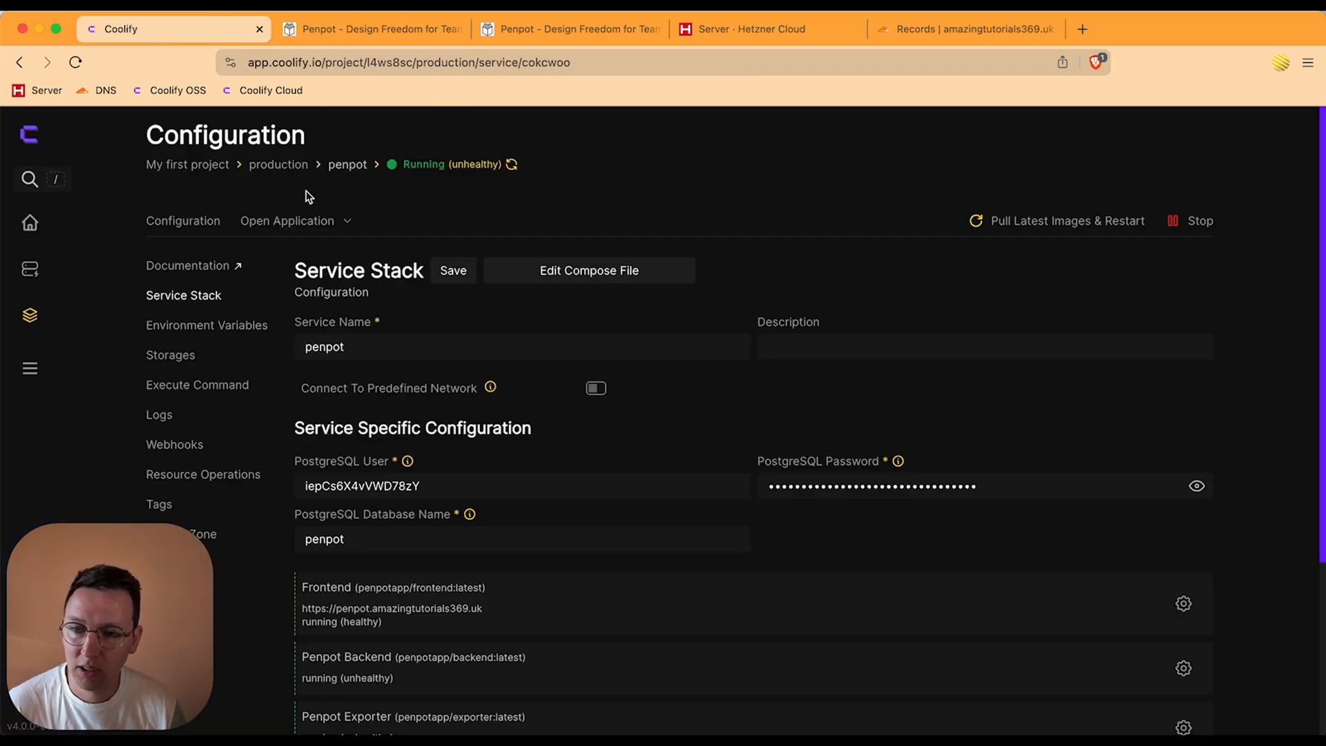
# Launch the service's Mailpit inbox via its sslip.io address
pyautogui.click(287, 221)
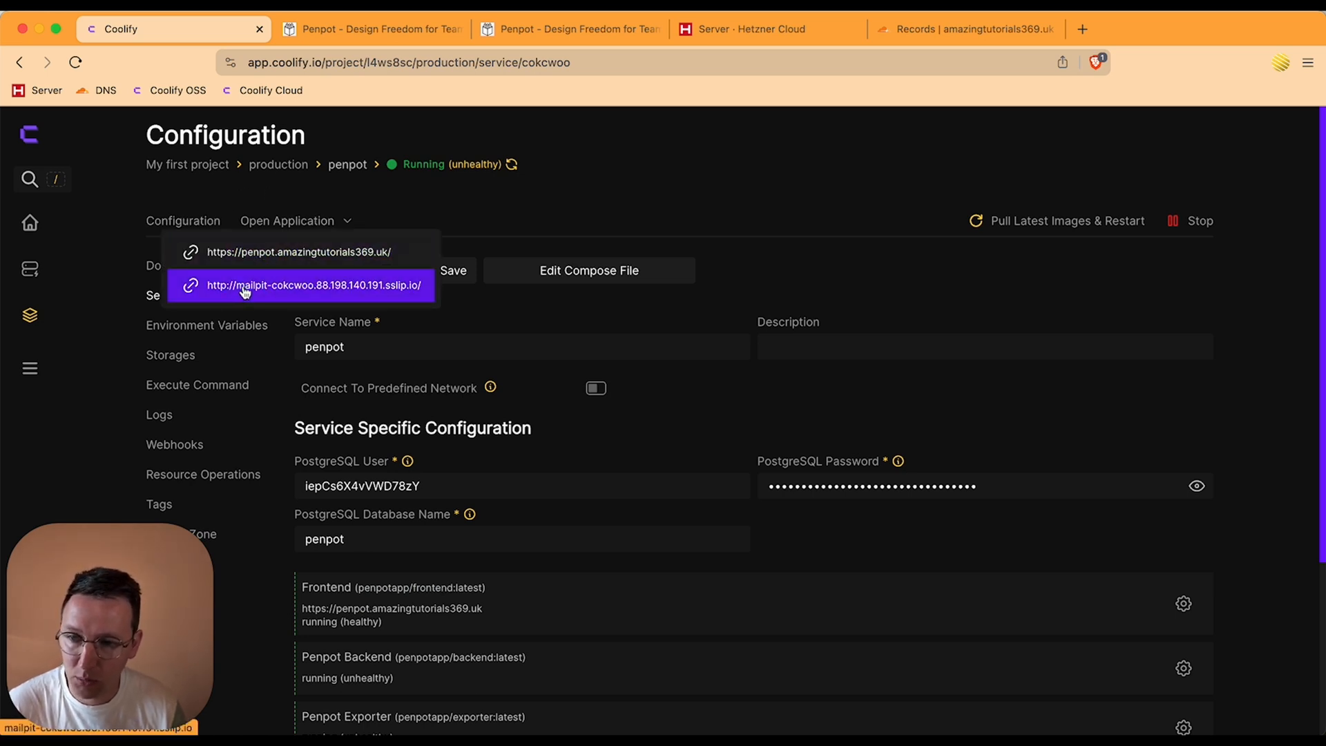
pyautogui.click(314, 285)
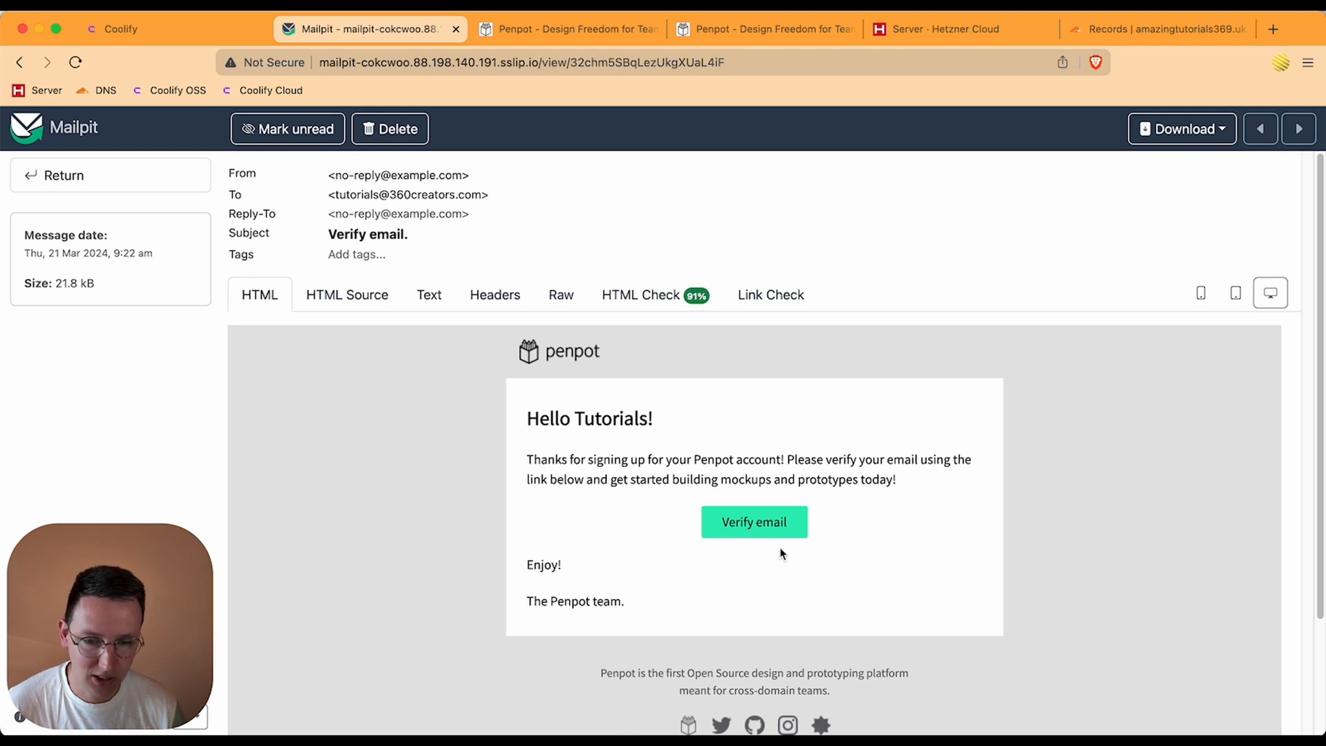
# Follow the Verify email button in Penpot's verification message
pyautogui.click(753, 522)
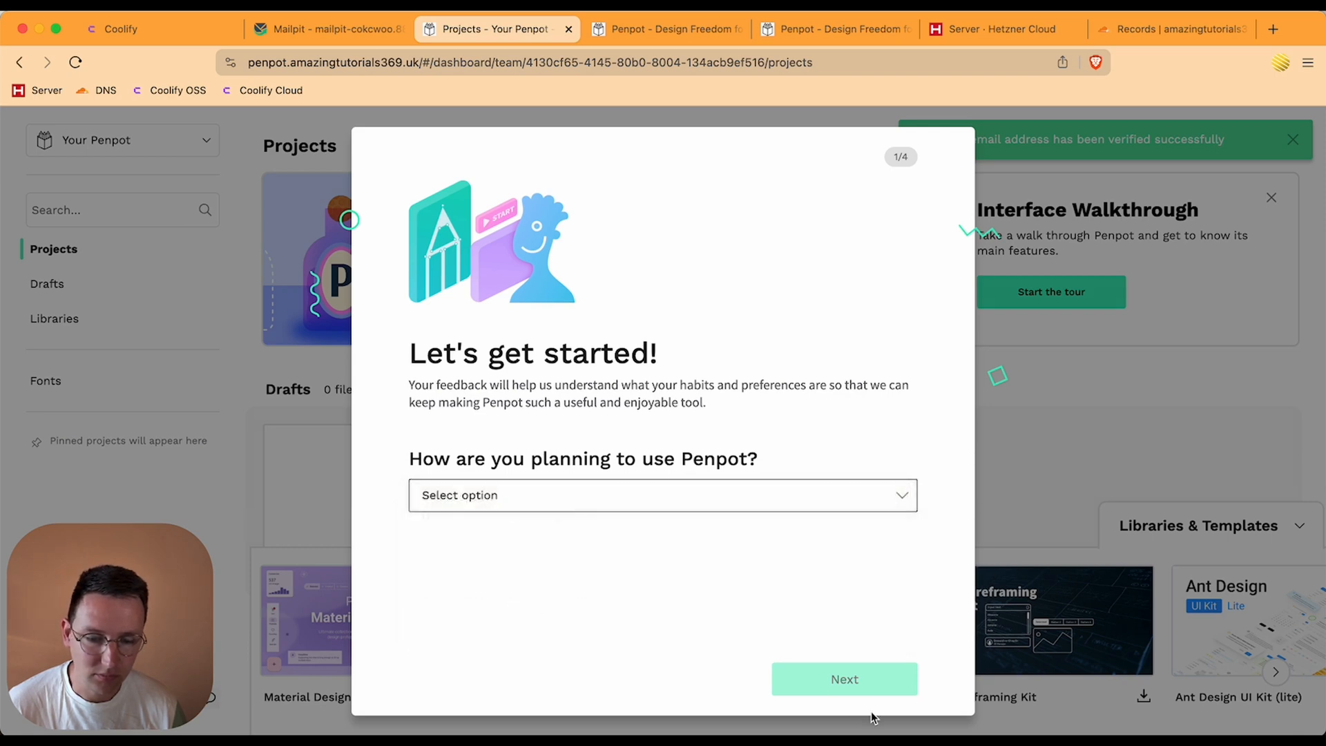
# Answer the four onboarding survey pages on planned use, experience, role and team size
pyautogui.click(843, 679)
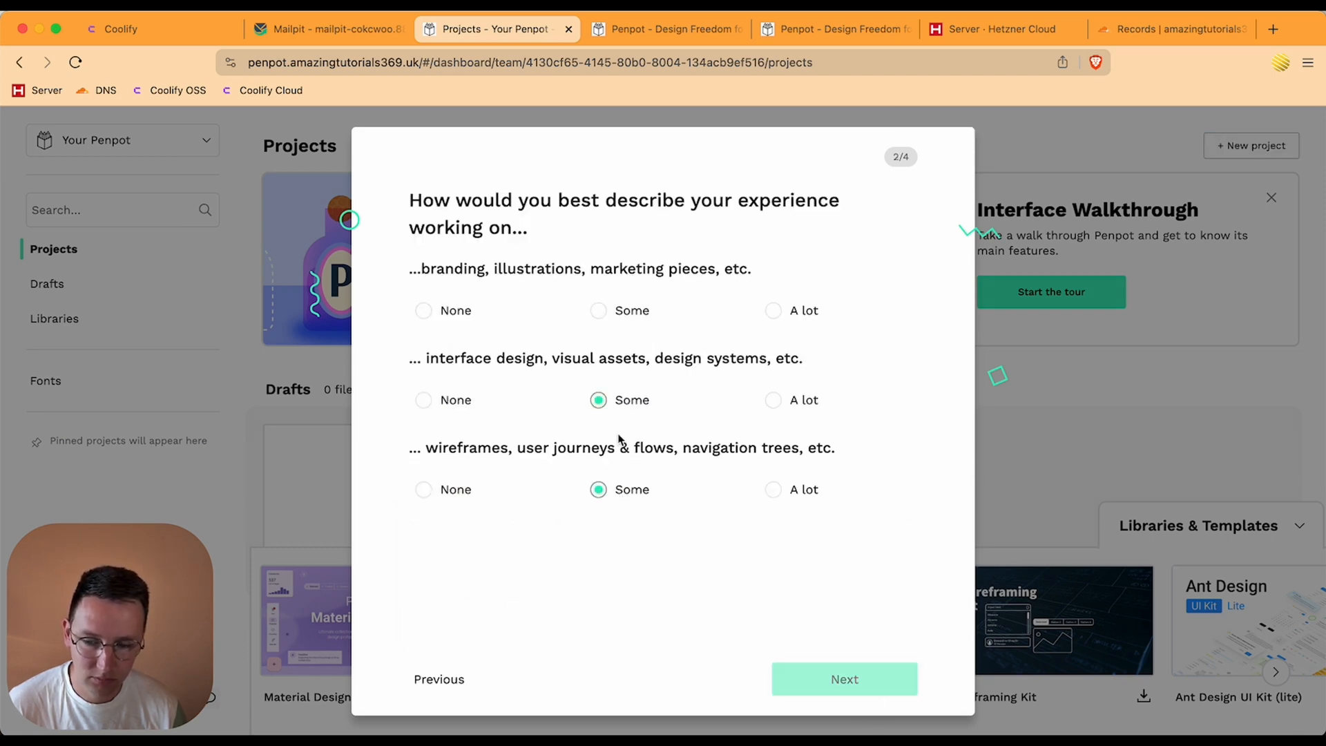
pyautogui.click(842, 678)
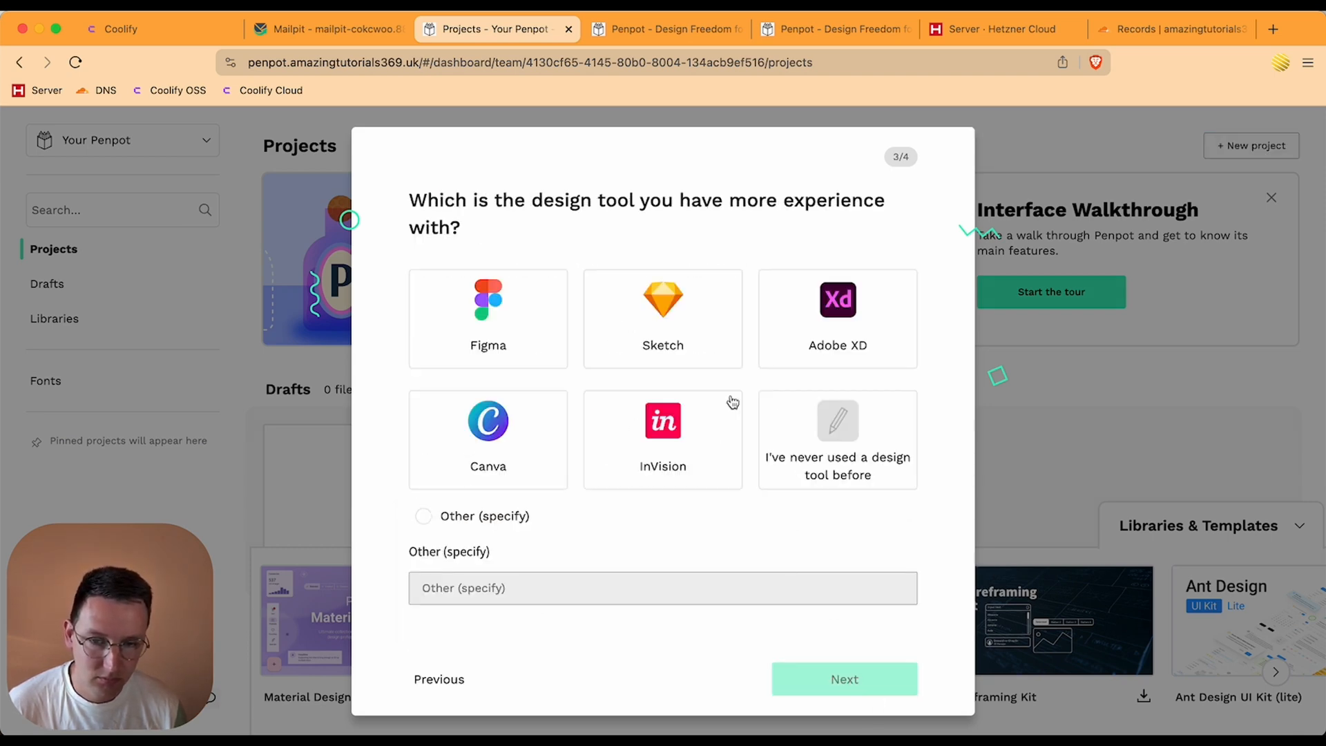
pyautogui.click(842, 678)
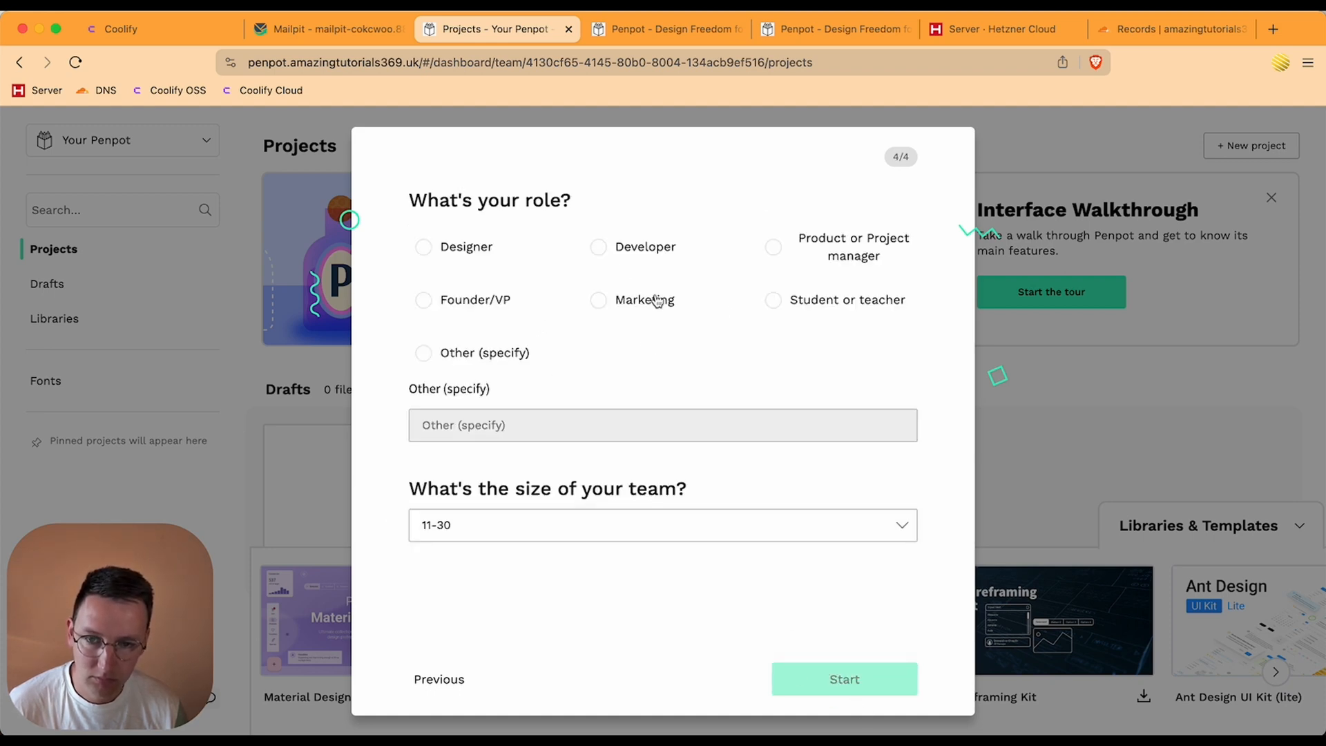
pyautogui.click(843, 679)
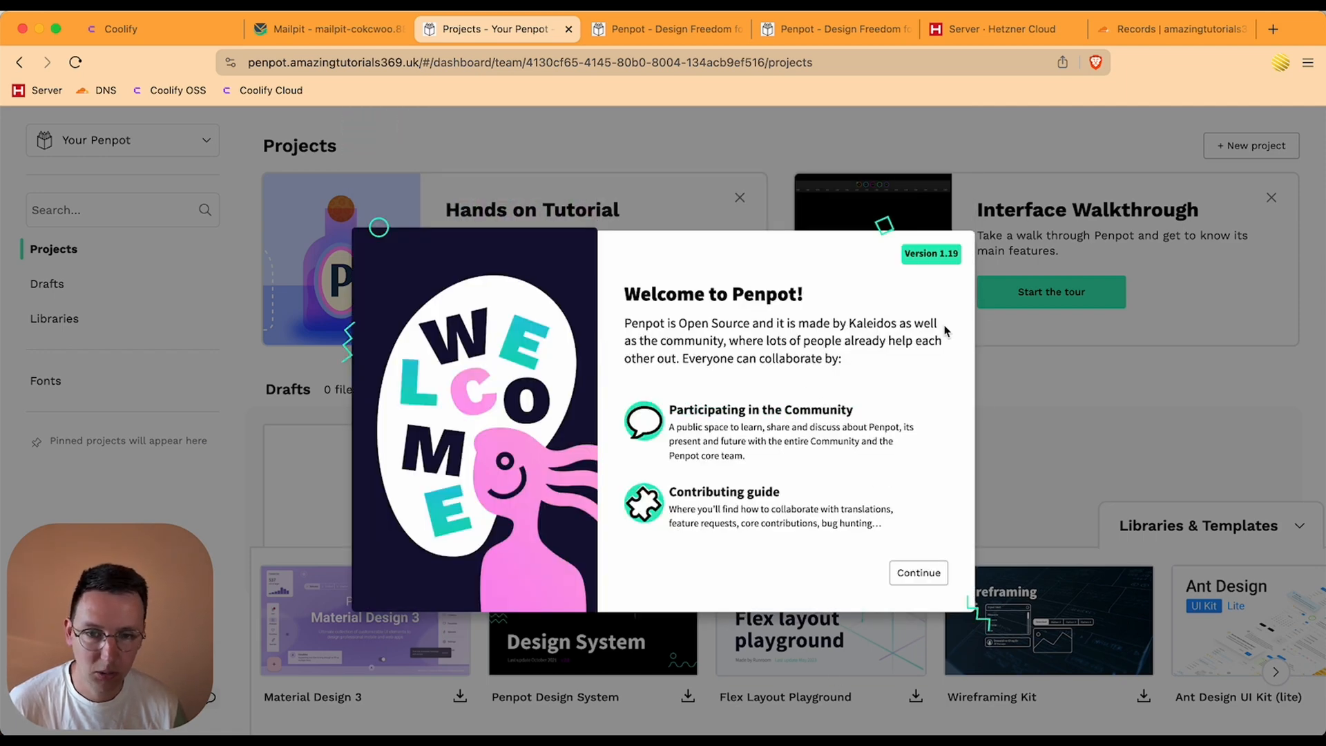
# Continue past the welcome, getting-started and newsletter screens without subscribing
pyautogui.click(917, 572)
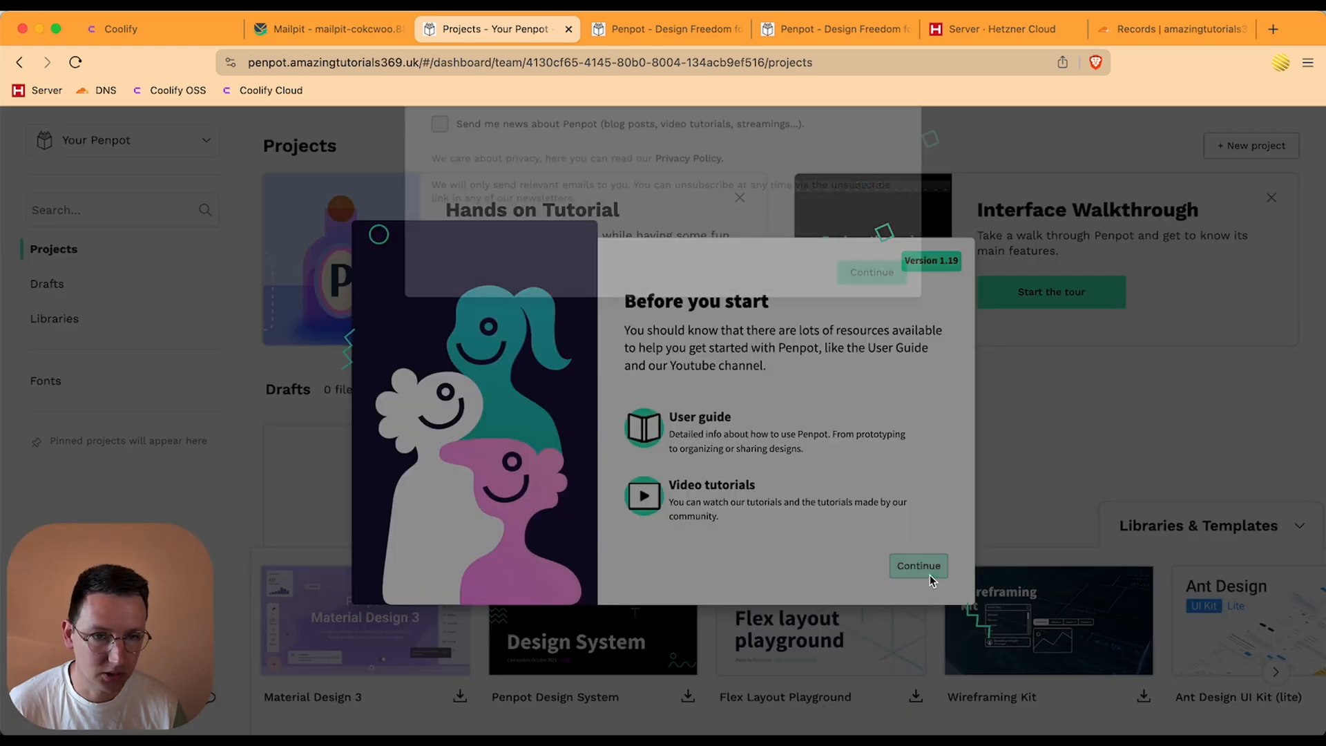
pyautogui.click(918, 566)
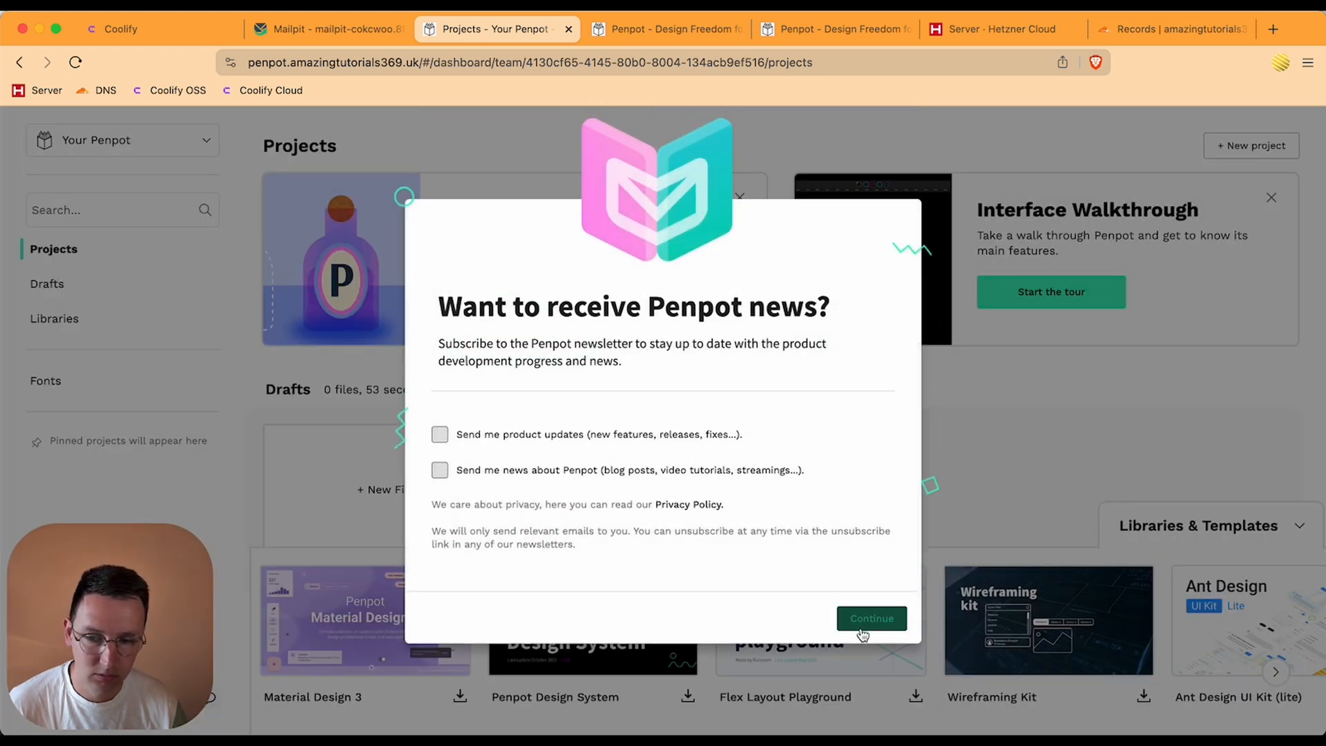
pyautogui.click(871, 618)
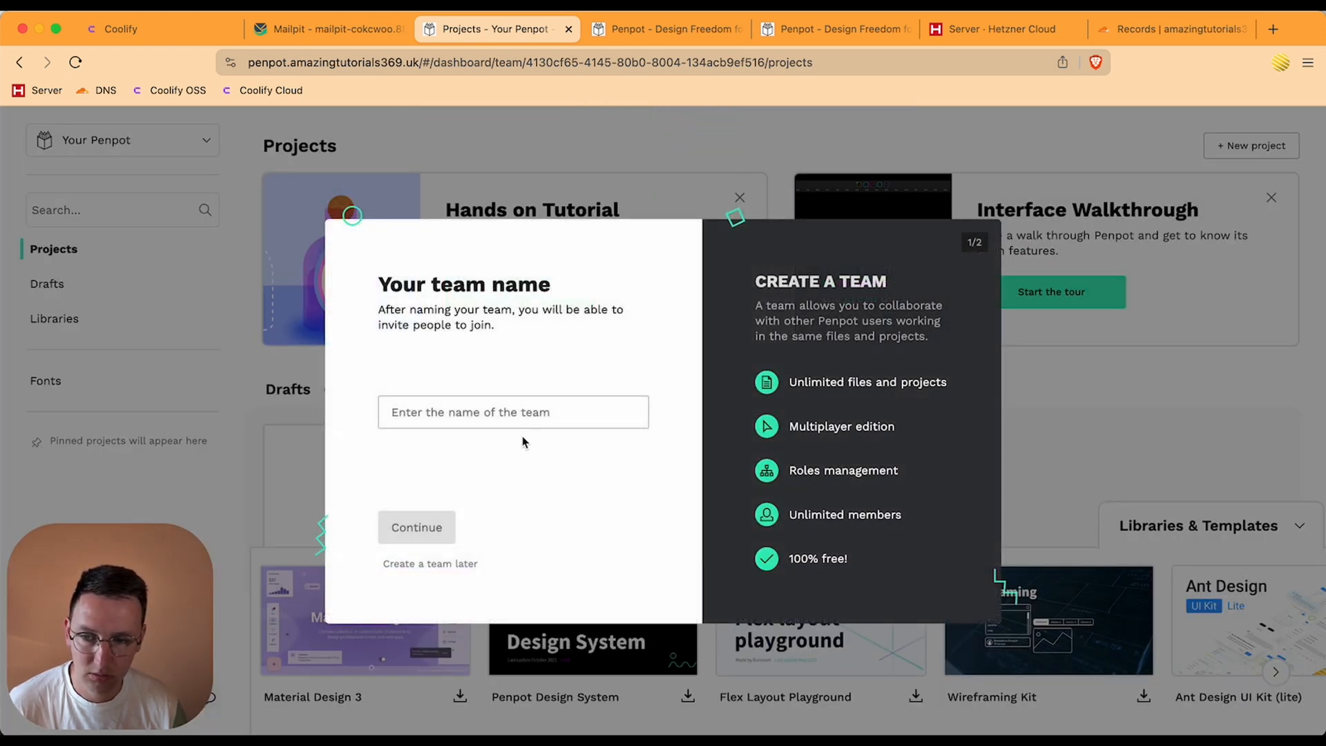
# Create a team named Tutorials and skip inviting members for now
pyautogui.write('Tut')
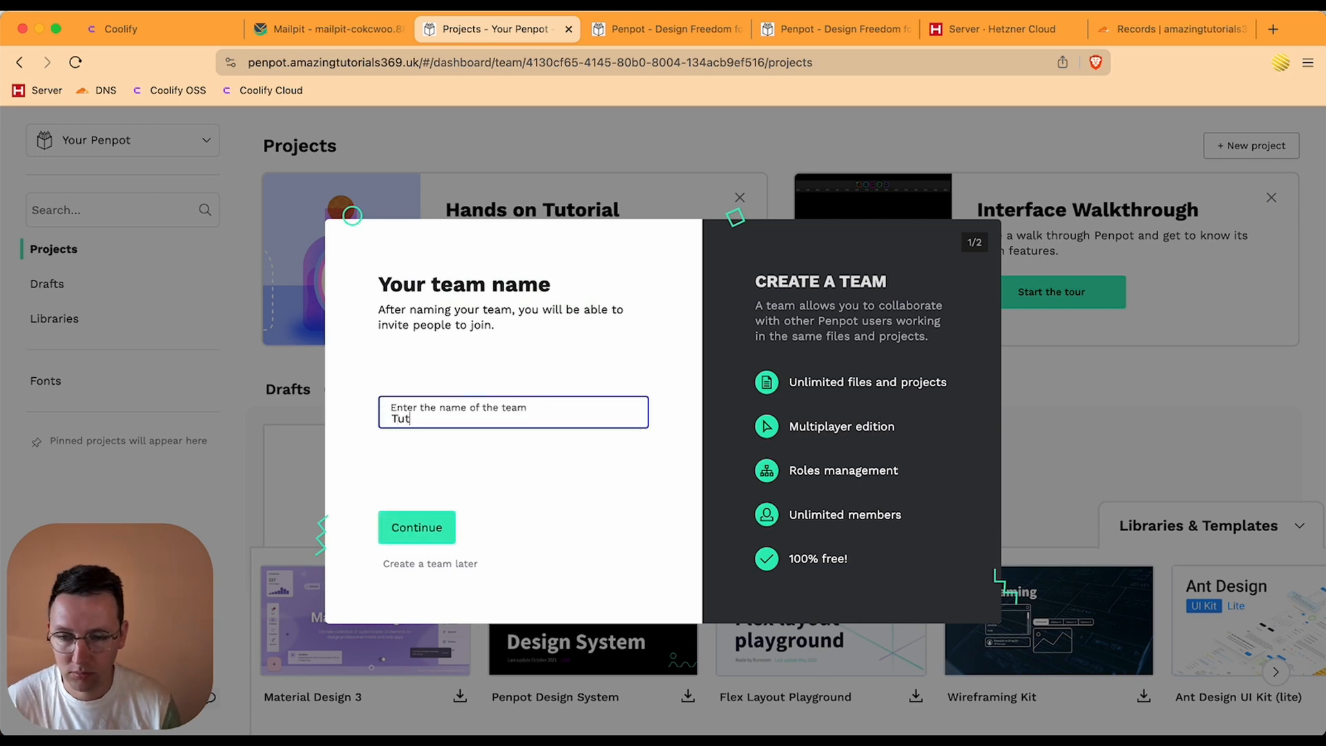
pyautogui.click(416, 526)
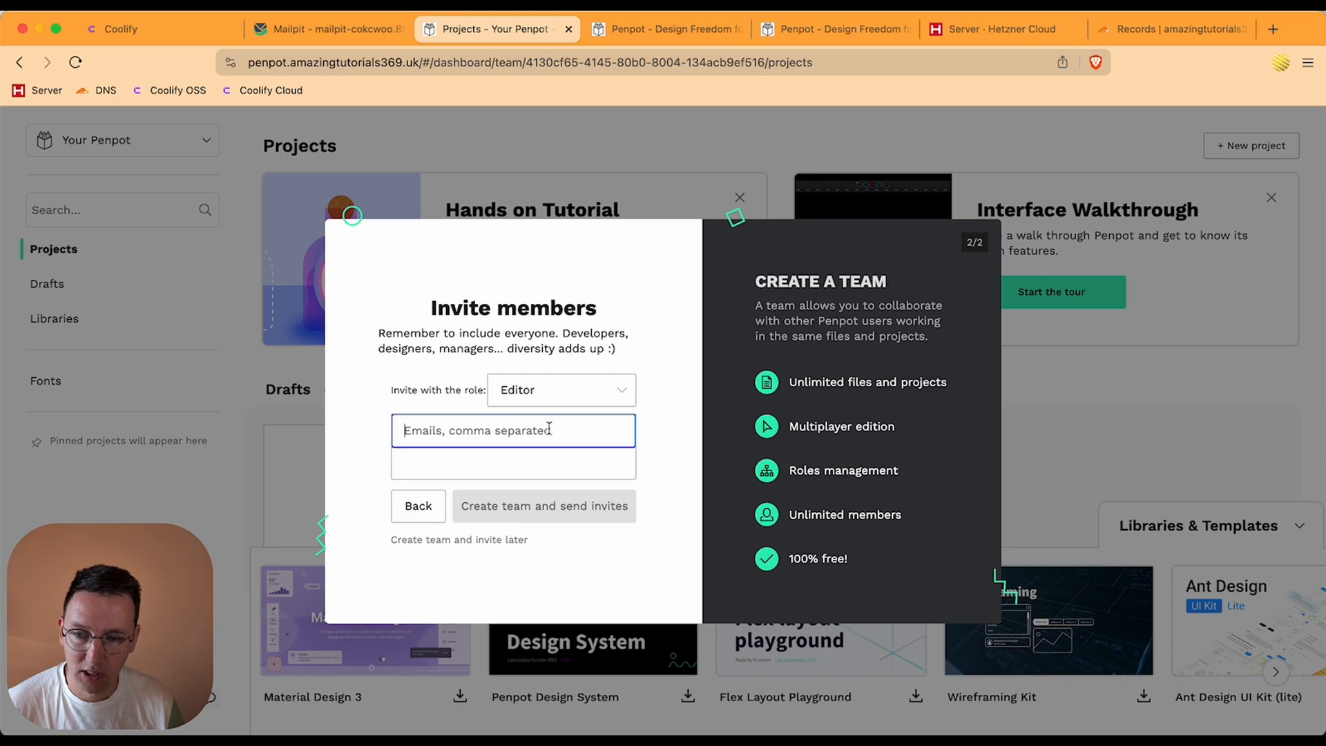
pyautogui.click(326, 29)
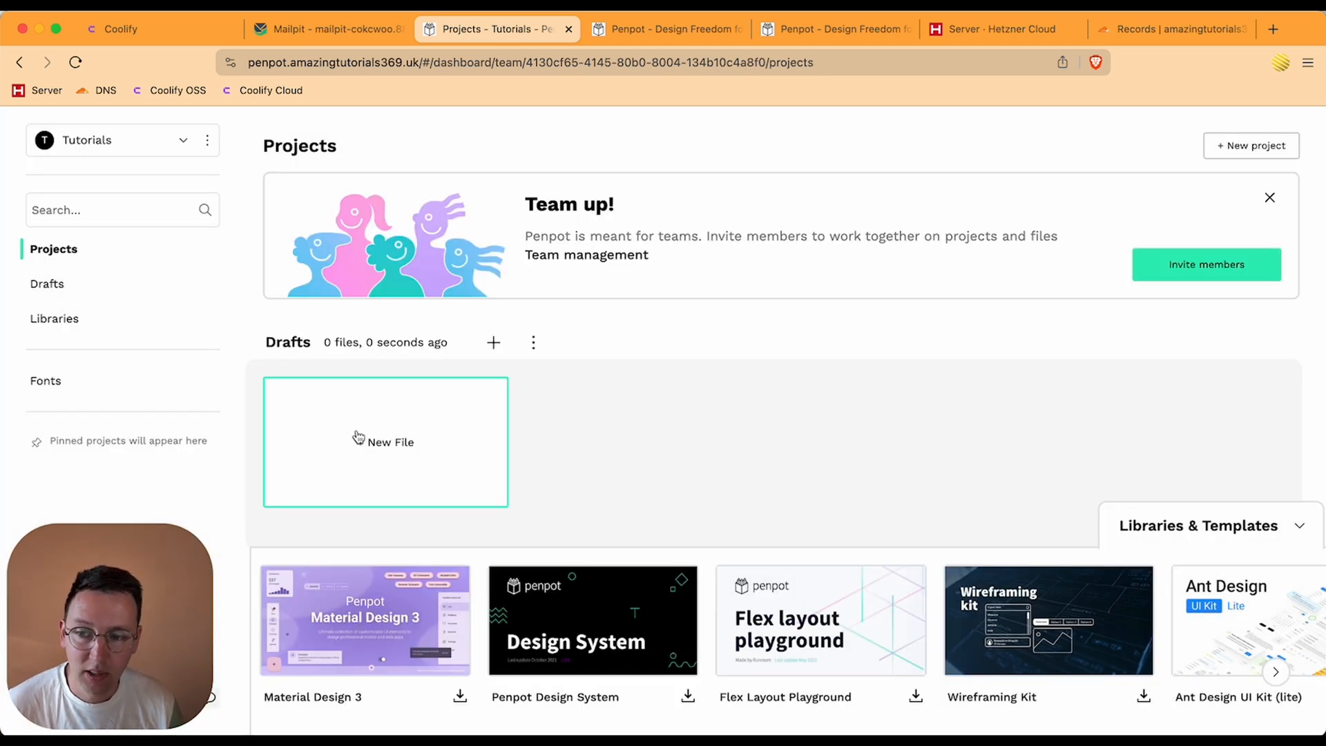
# Import the Material Design 3 template into the Tutorials drafts and dismiss the success confirmation
pyautogui.click(459, 696)
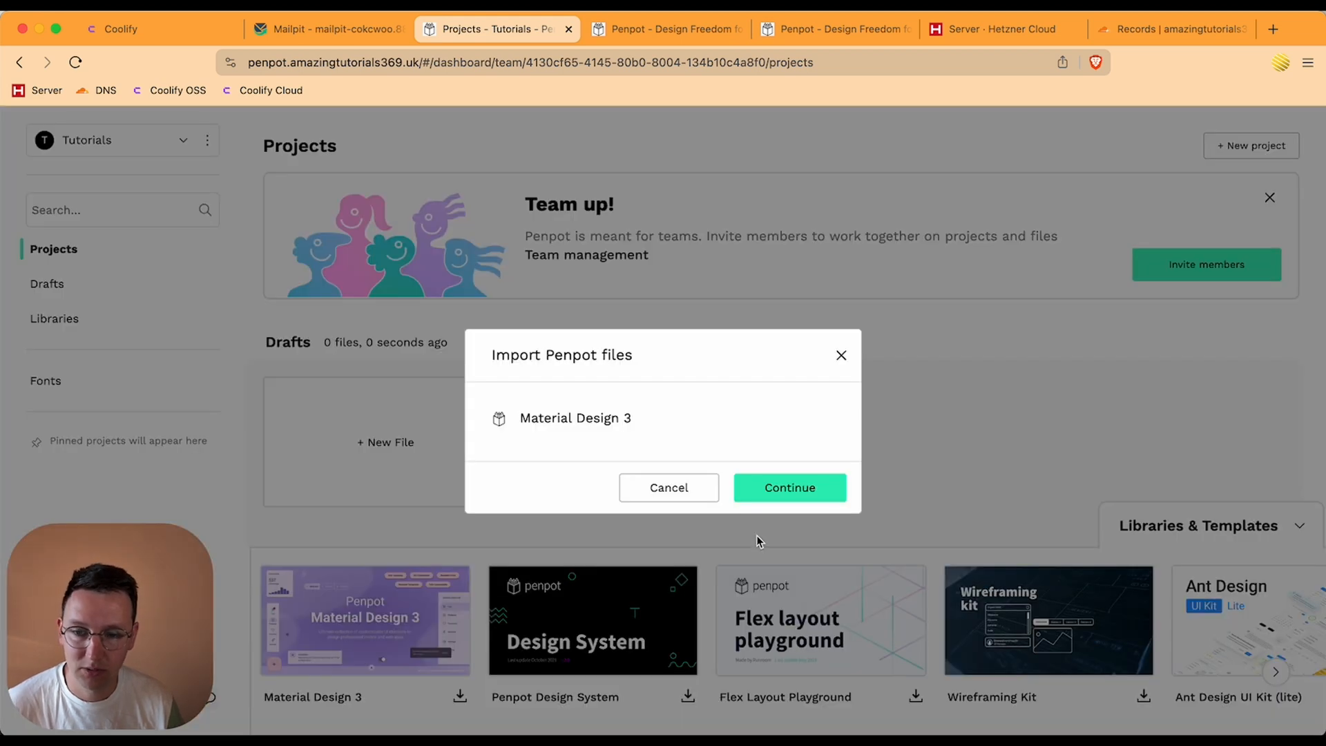
pyautogui.click(789, 487)
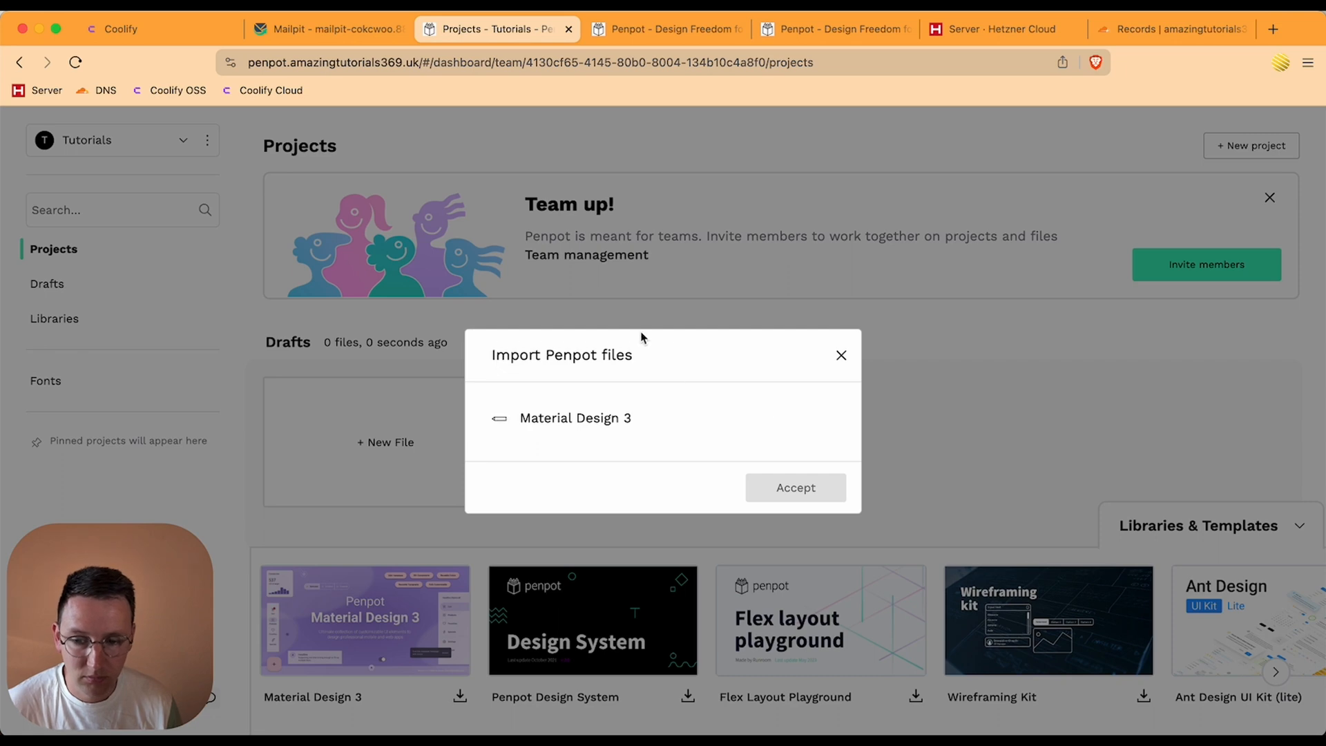
pyautogui.click(794, 488)
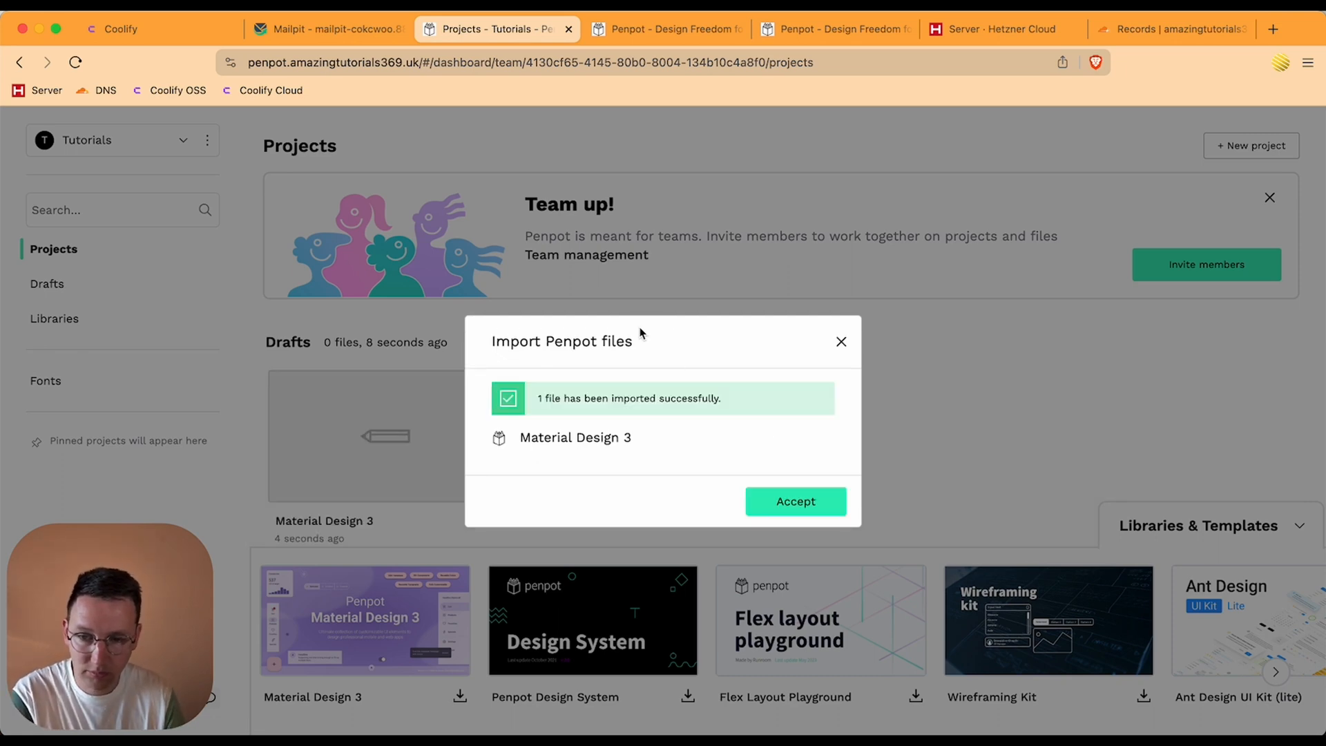
pyautogui.moveTo(795, 500)
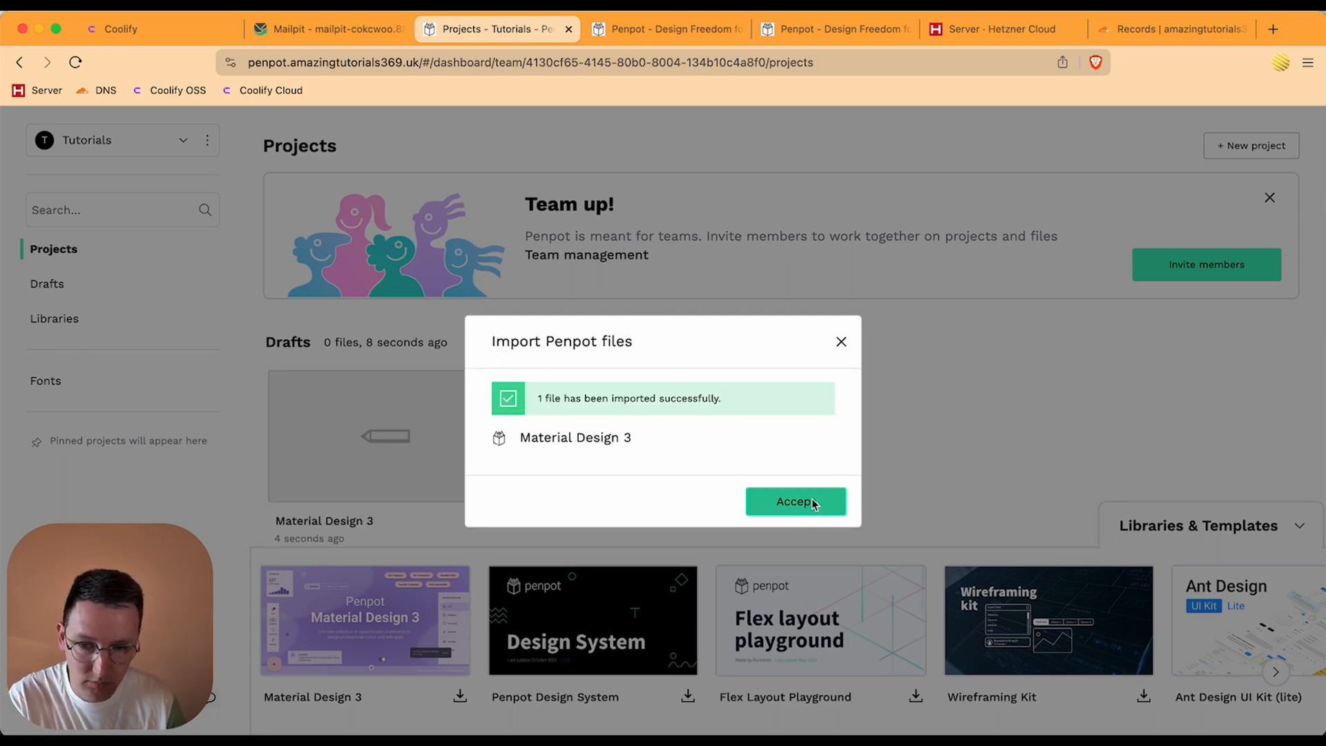
pyautogui.click(794, 500)
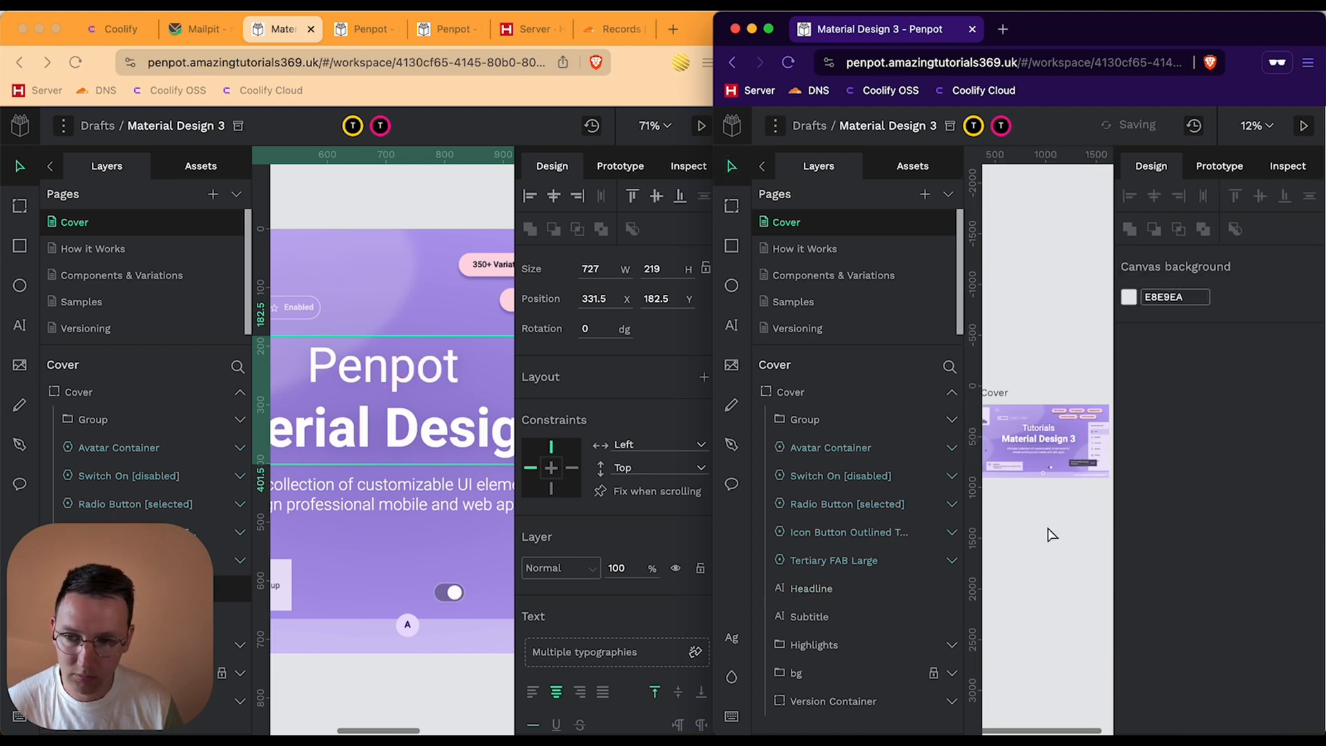
# Retype the cover headline as 'Tutorials' and watch it sync in the second window
pyautogui.write('Tutorials')
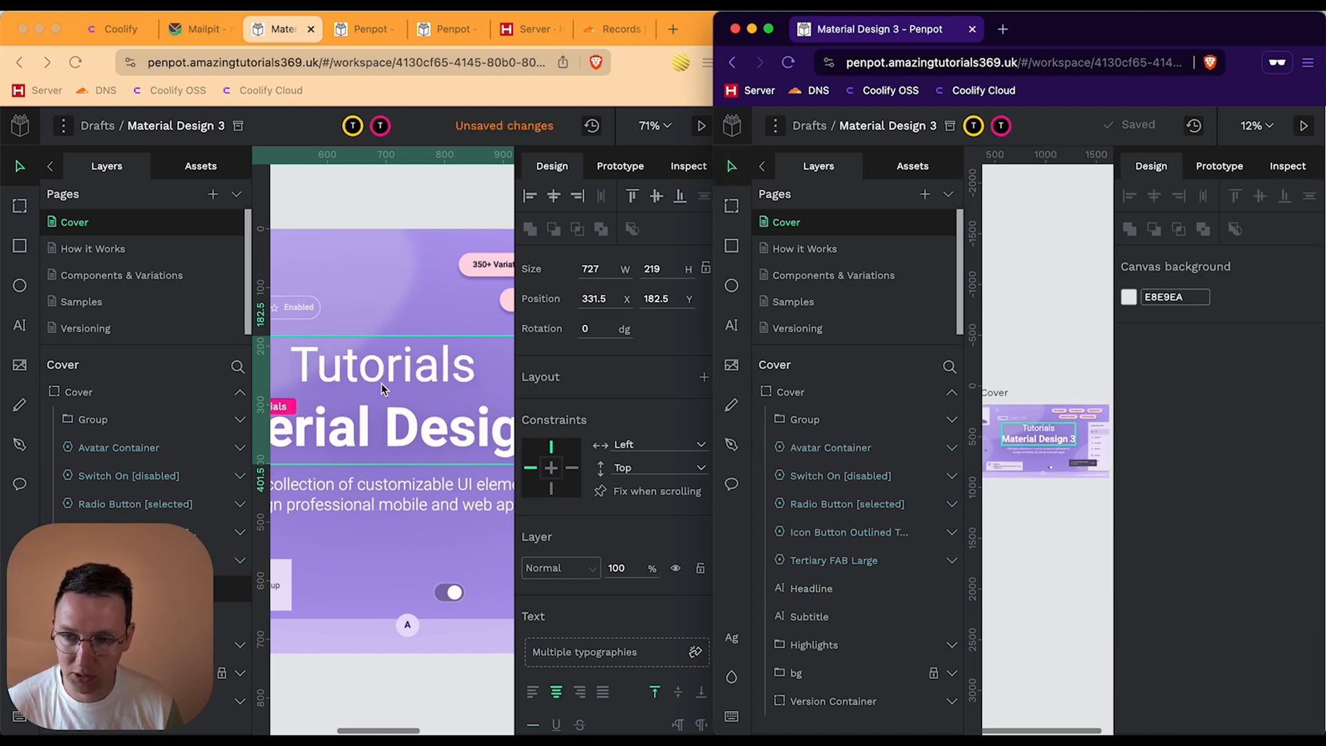